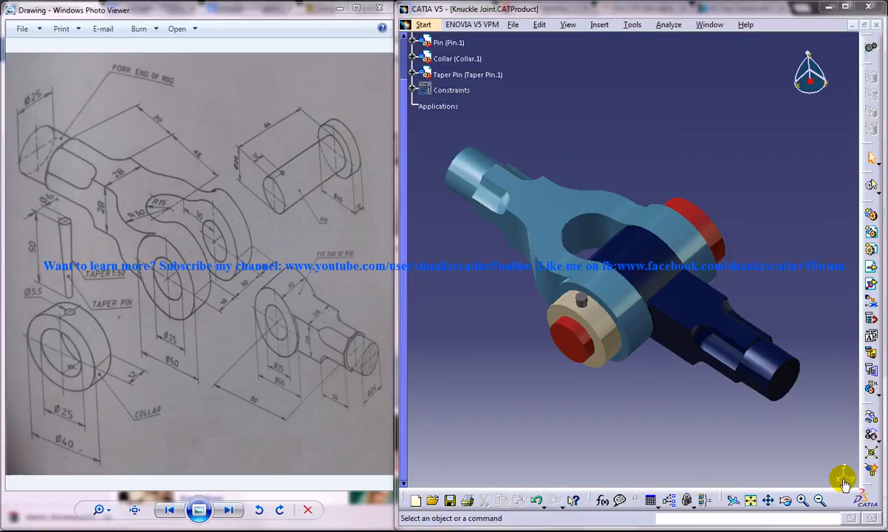
{"action": "mouse_move", "coordinate": [637, 239]}
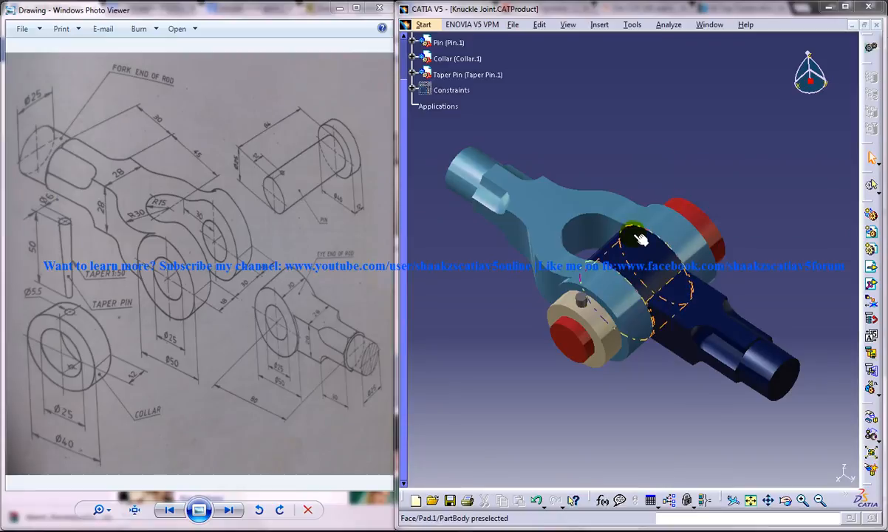
Create a new Part document named 'Collar - Knuckle Joint'
{"action": "left_click_drag", "start_coordinate": [635, 237], "coordinate": [635, 244]}
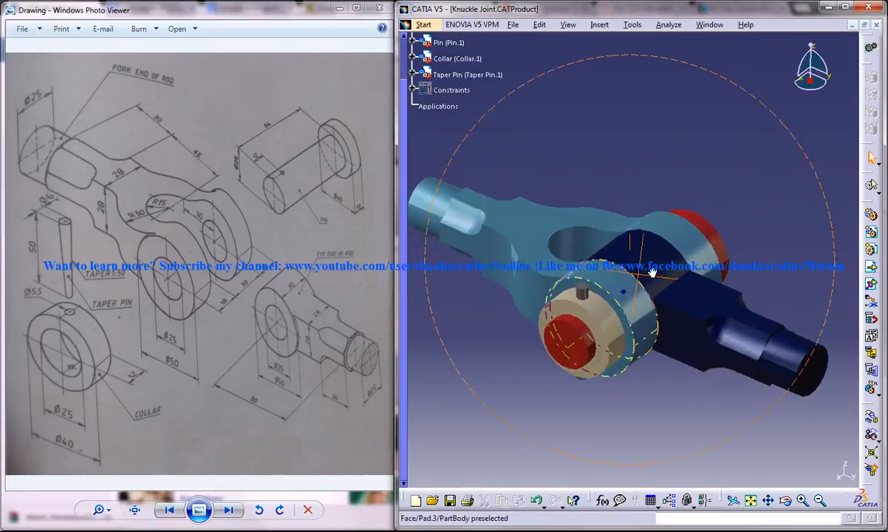
{"action": "left_click_drag", "start_coordinate": [650, 269], "coordinate": [634, 310]}
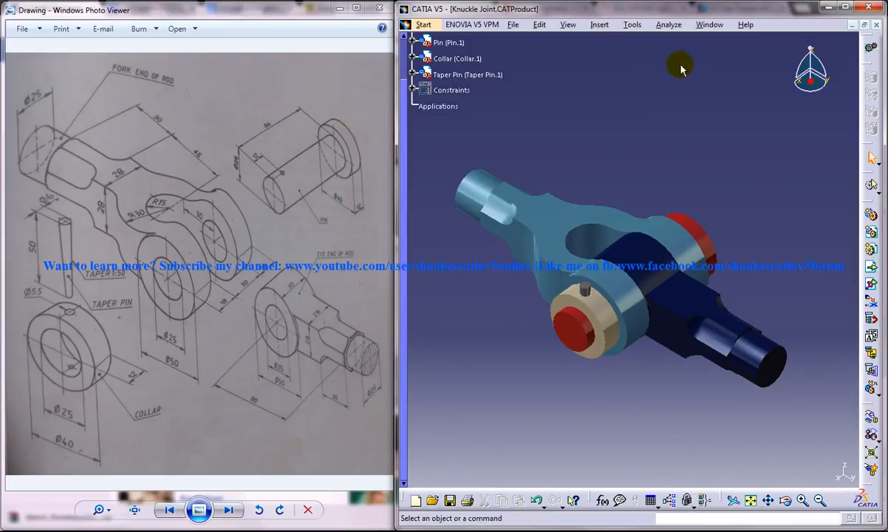
{"action": "left_click", "coordinate": [423, 24]}
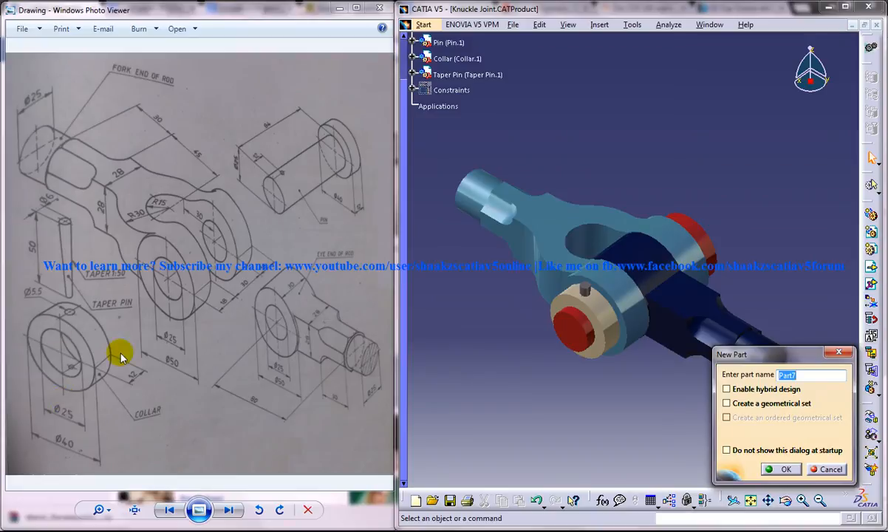
{"action": "type", "text": "Collar -"}
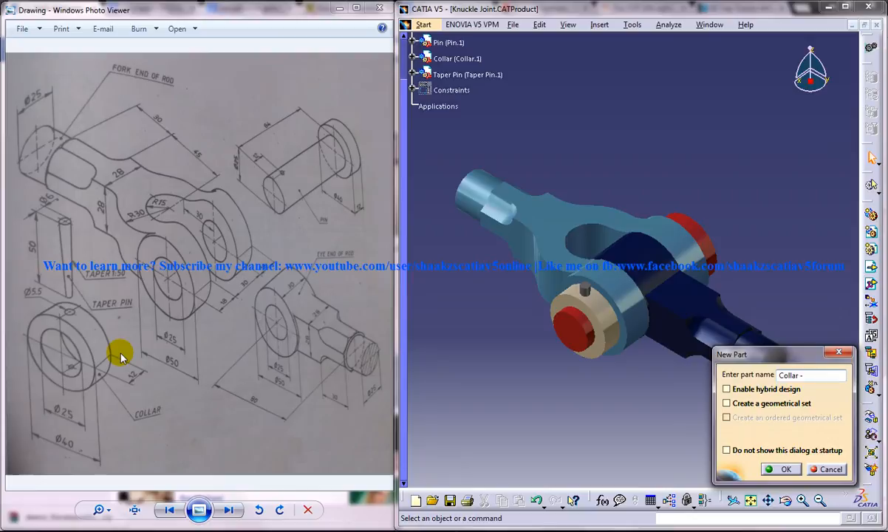
{"action": "type", "text": "Knuckle Joi"}
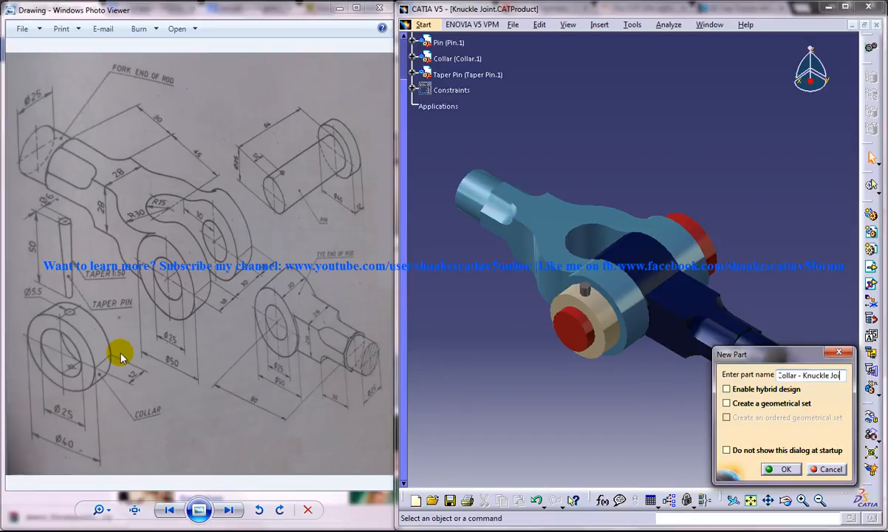
{"action": "left_click", "coordinate": [785, 469]}
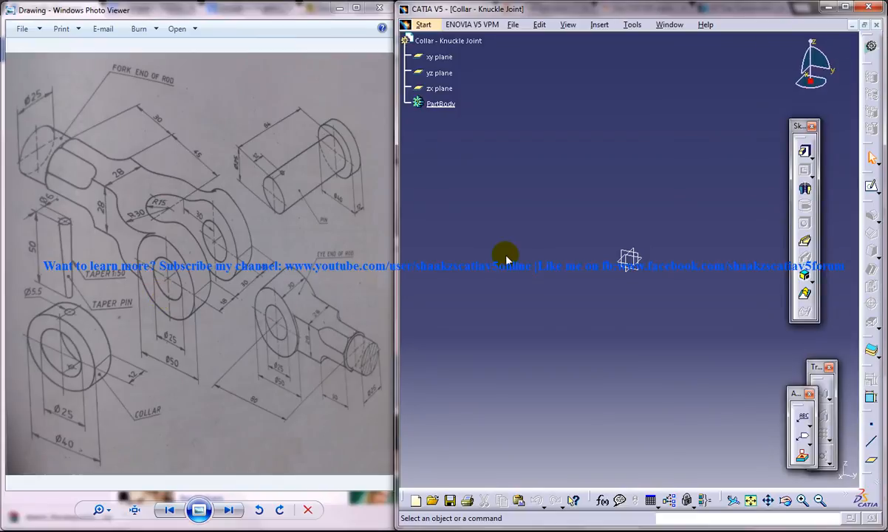
{"action": "mouse_move", "coordinate": [61, 325]}
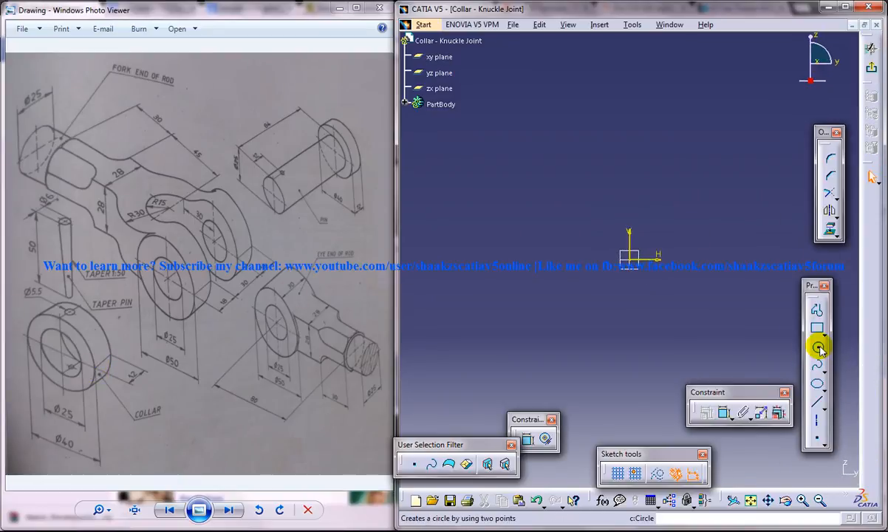
Draw two concentric circles and confirm their diameter values
{"action": "left_click", "coordinate": [818, 347]}
{"action": "type", "text": "2"}
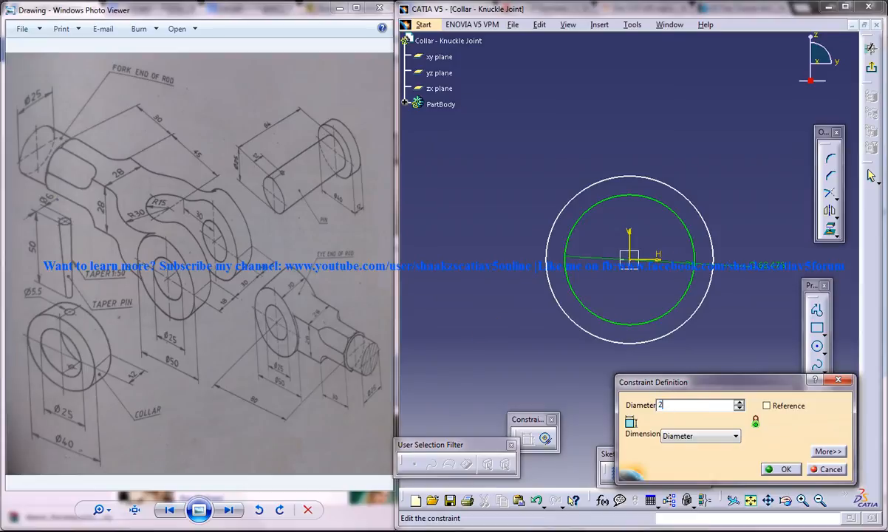
{"action": "left_click", "coordinate": [786, 469]}
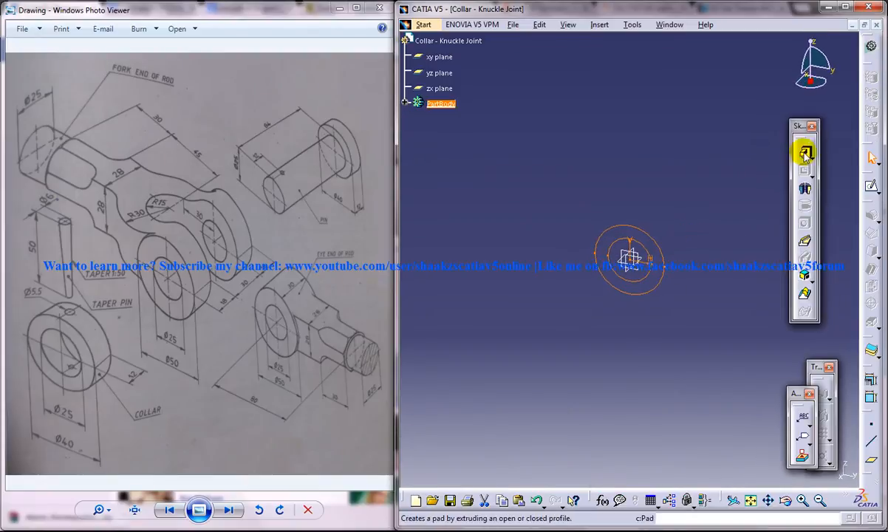
Pad Sketch.1 to a length of 20 mm
{"action": "left_click", "coordinate": [804, 153]}
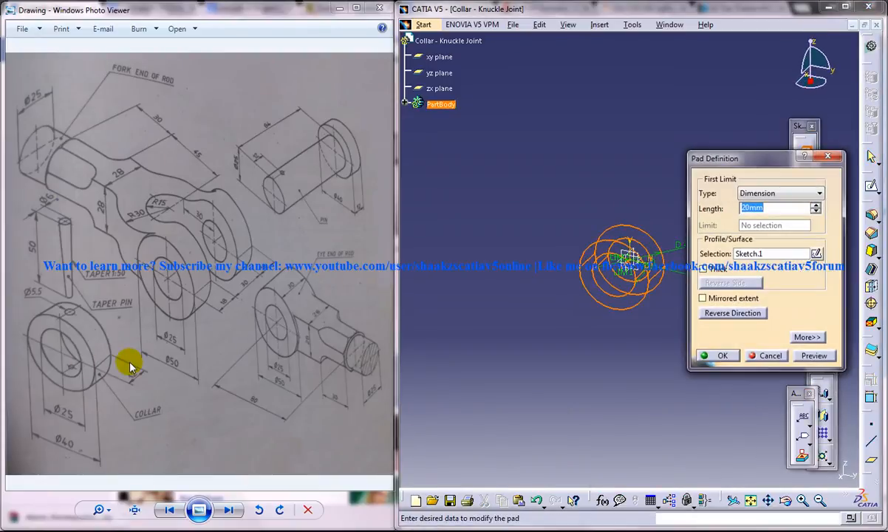
{"action": "left_click", "coordinate": [723, 355]}
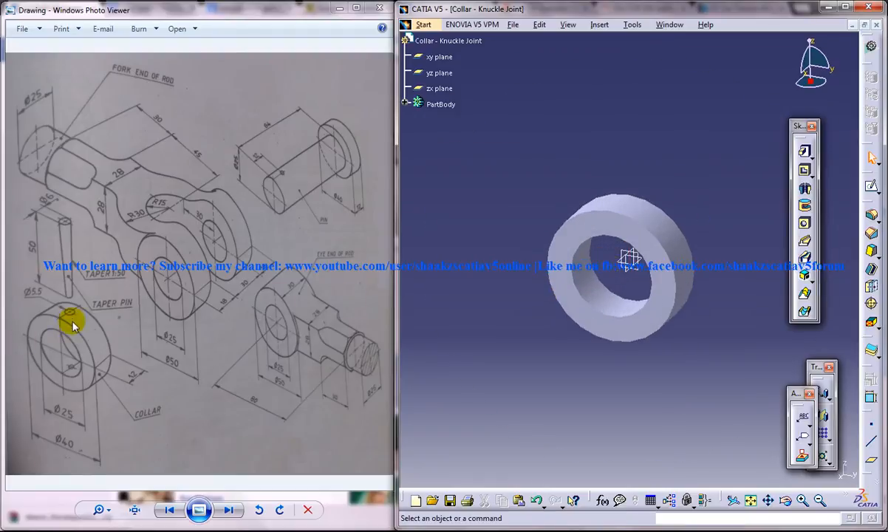
{"action": "mouse_move", "coordinate": [74, 310]}
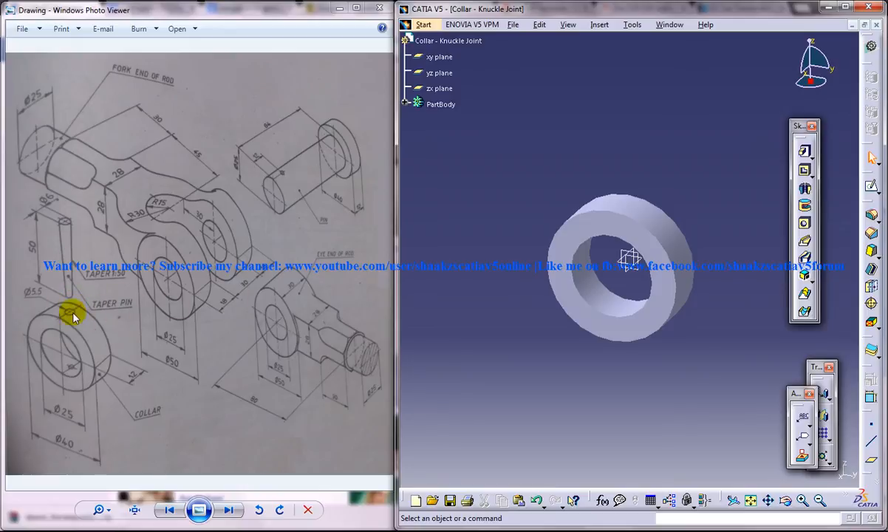
{"action": "mouse_move", "coordinate": [107, 277]}
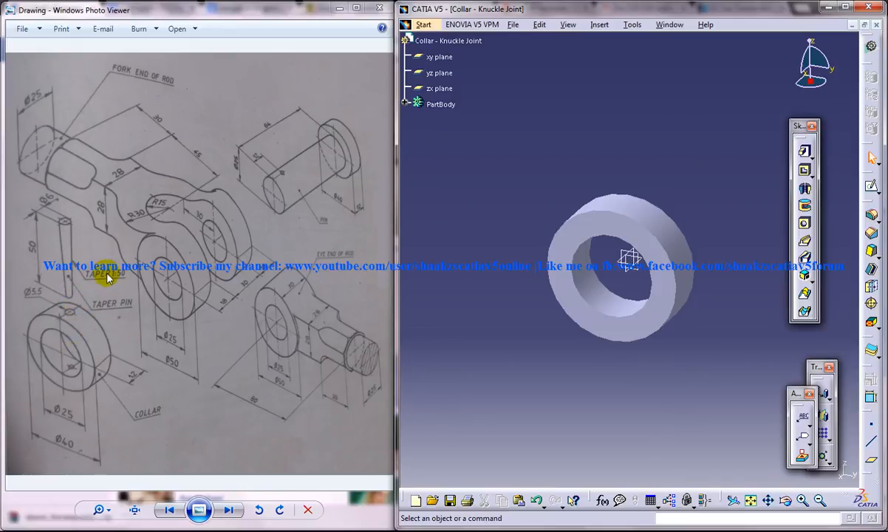
{"action": "mouse_move", "coordinate": [87, 318]}
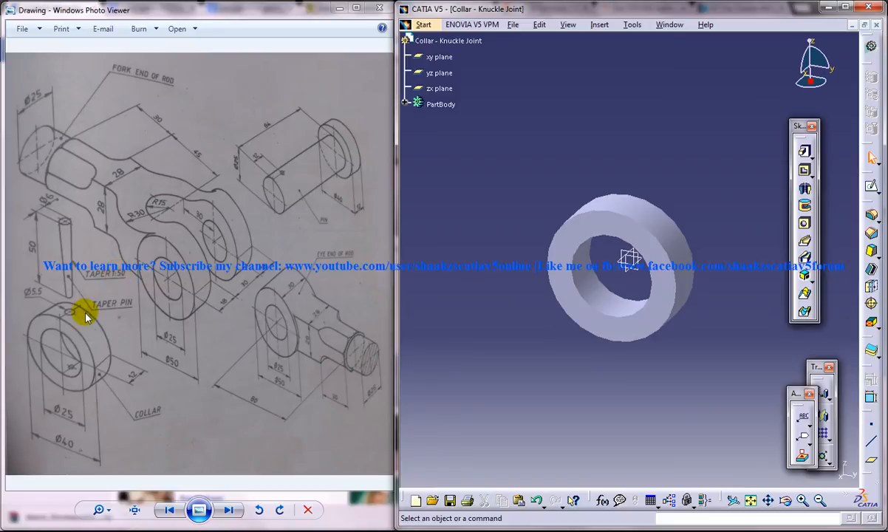
{"action": "mouse_move", "coordinate": [31, 294]}
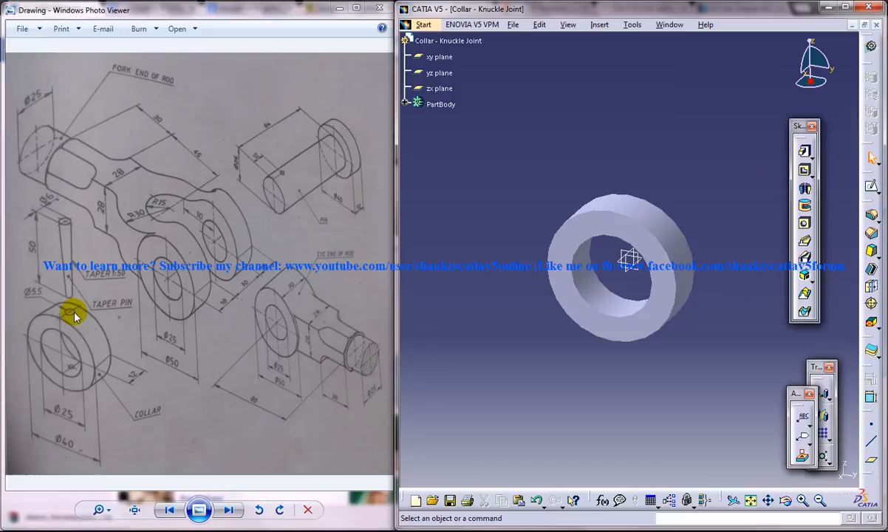
{"action": "mouse_move", "coordinate": [73, 362]}
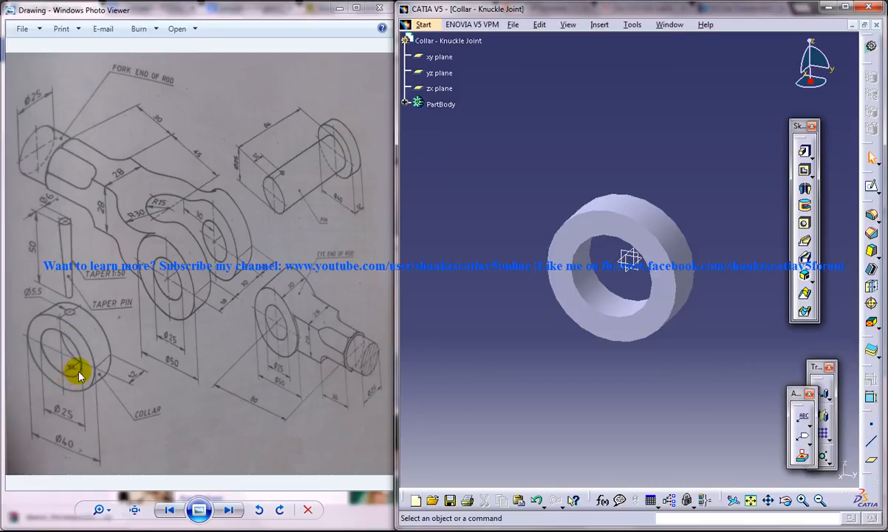
{"action": "mouse_move", "coordinate": [84, 362]}
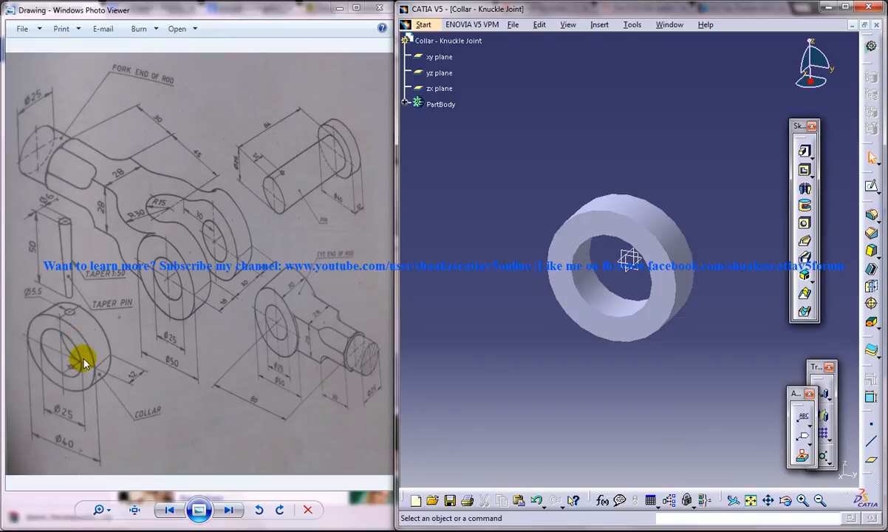
{"action": "mouse_move", "coordinate": [67, 313]}
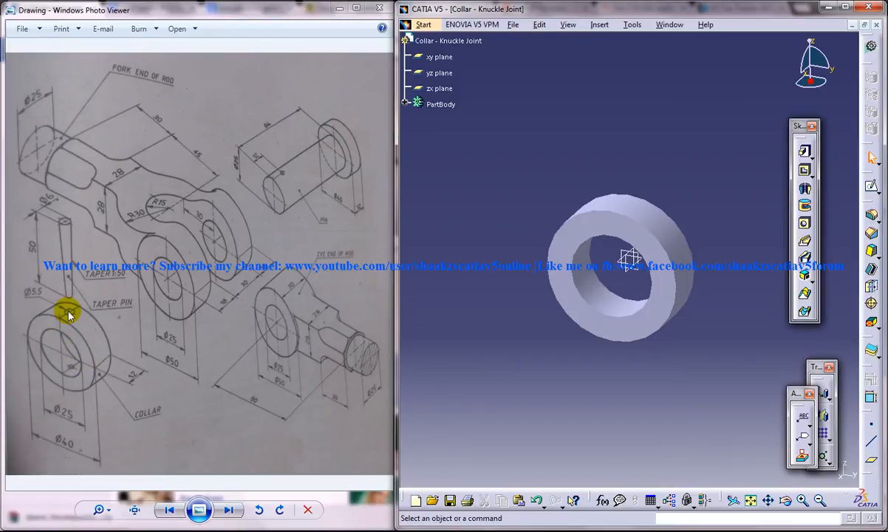
{"action": "mouse_move", "coordinate": [78, 327]}
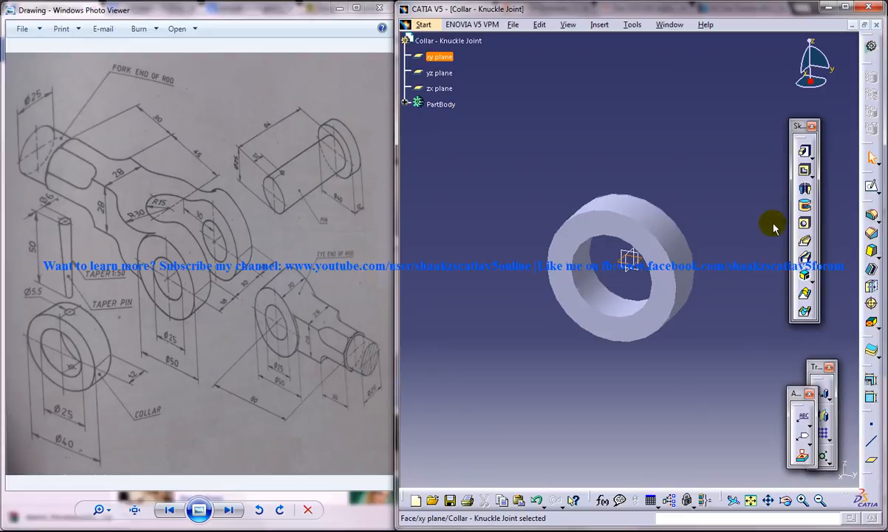
{"action": "mouse_move", "coordinate": [872, 189]}
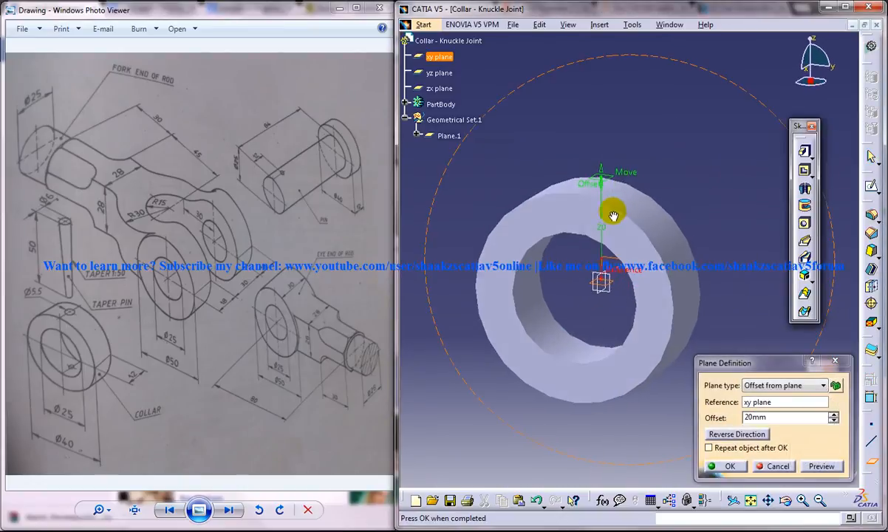
Create Plane.1 offset 23 mm from the xy plane, above the ring
{"action": "left_click_drag", "start_coordinate": [613, 214], "coordinate": [606, 198]}
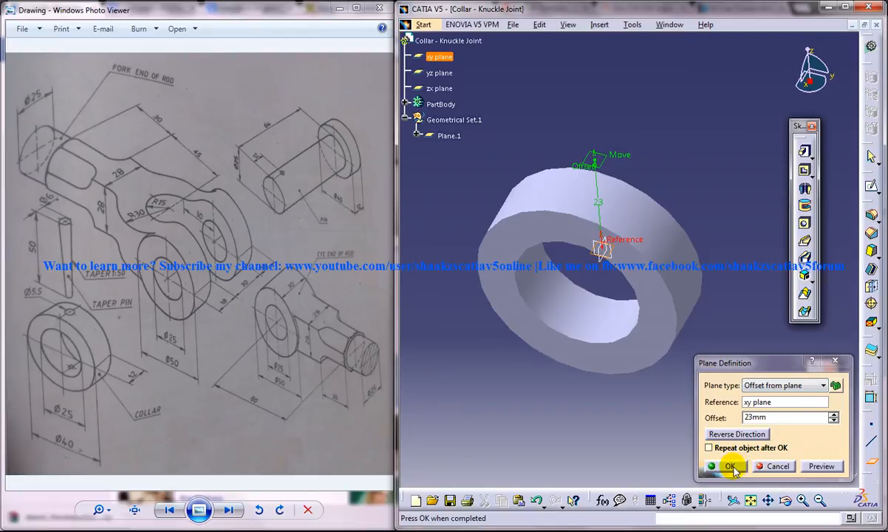
{"action": "left_click", "coordinate": [730, 466]}
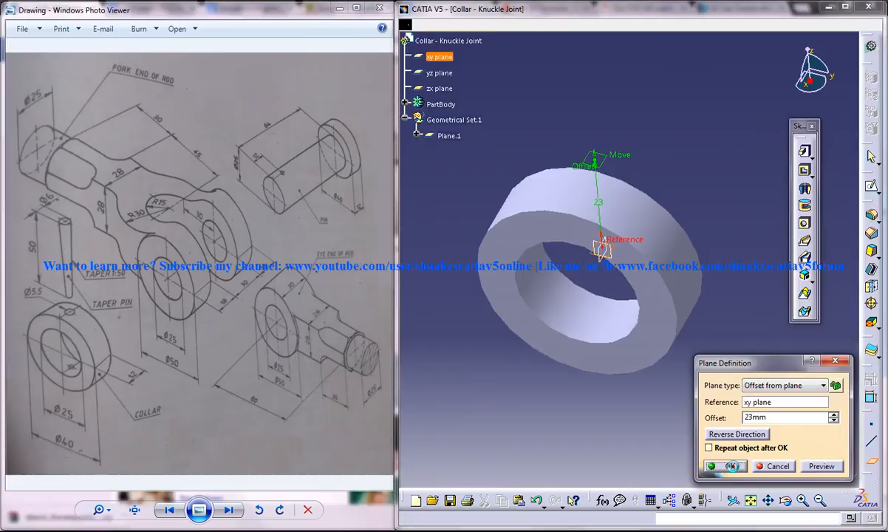
{"action": "left_click", "coordinate": [725, 465]}
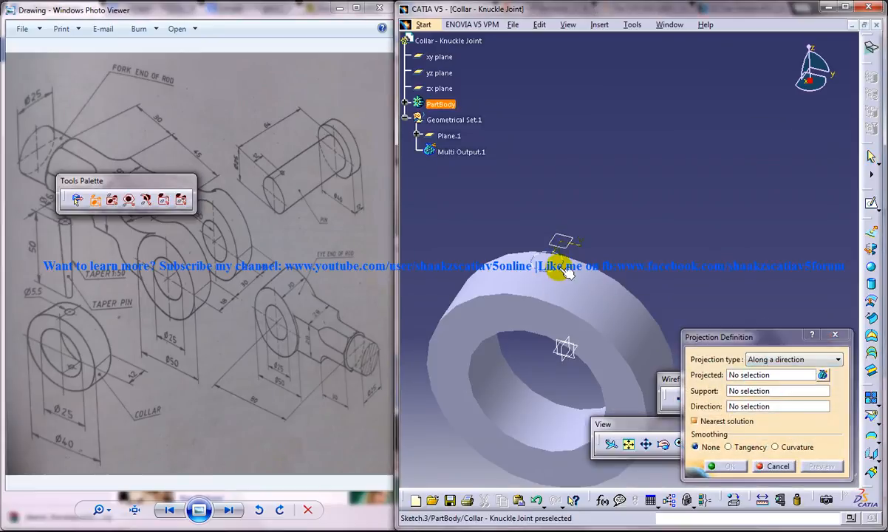
Project Sketch.3 onto Pad.1 along Plane.1, then select the projected circle edge
{"action": "left_click", "coordinate": [563, 270]}
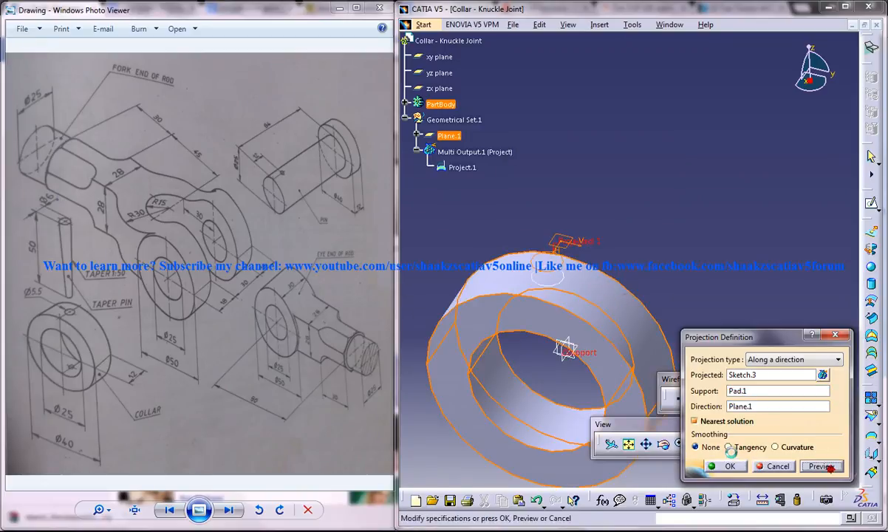
{"action": "left_click", "coordinate": [730, 465]}
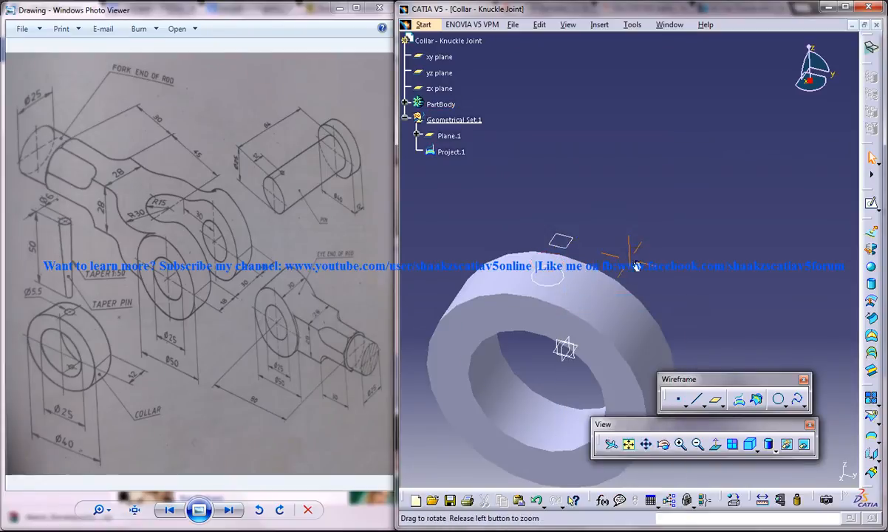
{"action": "left_click", "coordinate": [537, 221]}
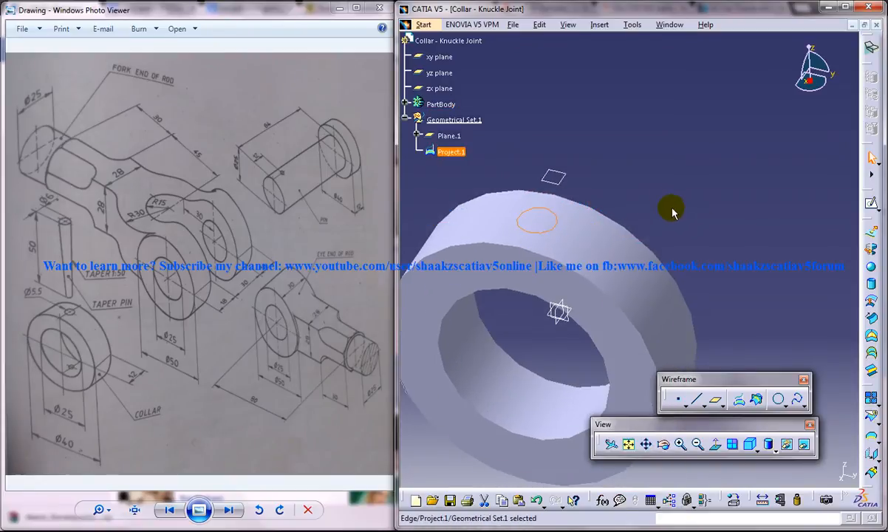
{"action": "mouse_move", "coordinate": [744, 216]}
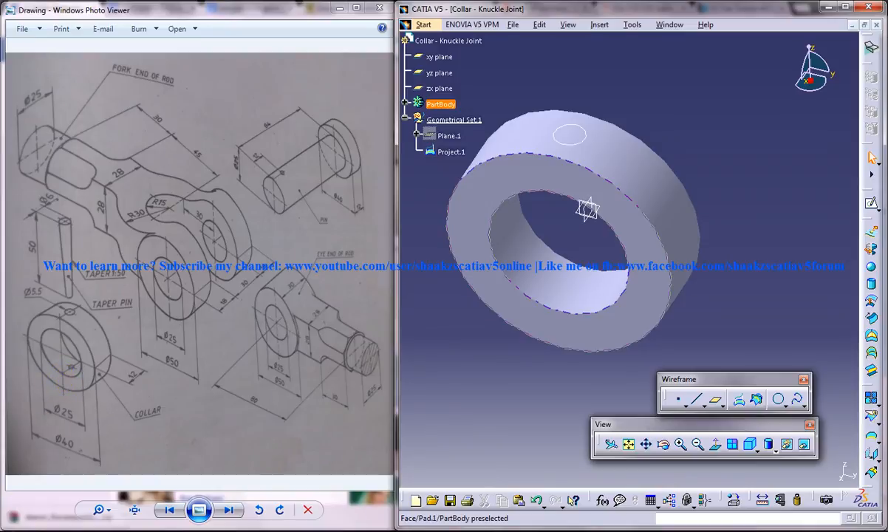
Launch Notepad from the taskbar
{"action": "left_click", "coordinate": [11, 514]}
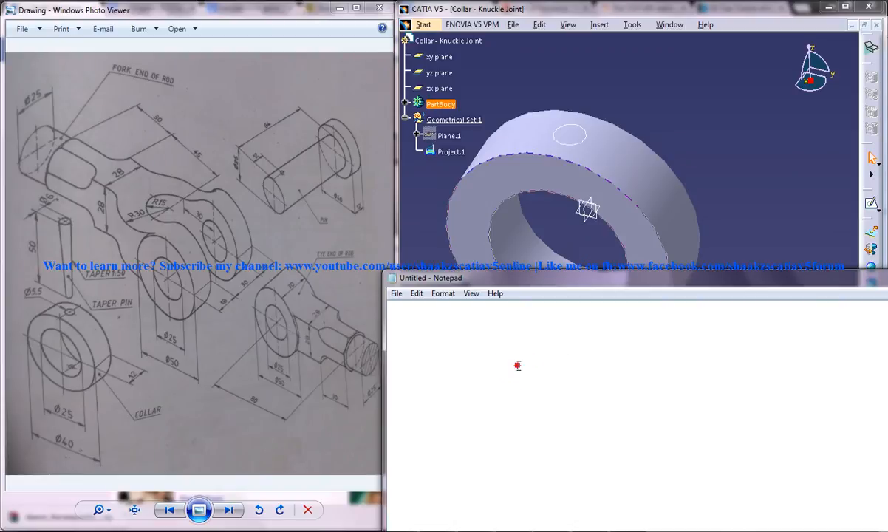
Write the scale notes: 50 units gives 1, so 1 unit gives 1/50
{"action": "left_click", "coordinate": [517, 365]}
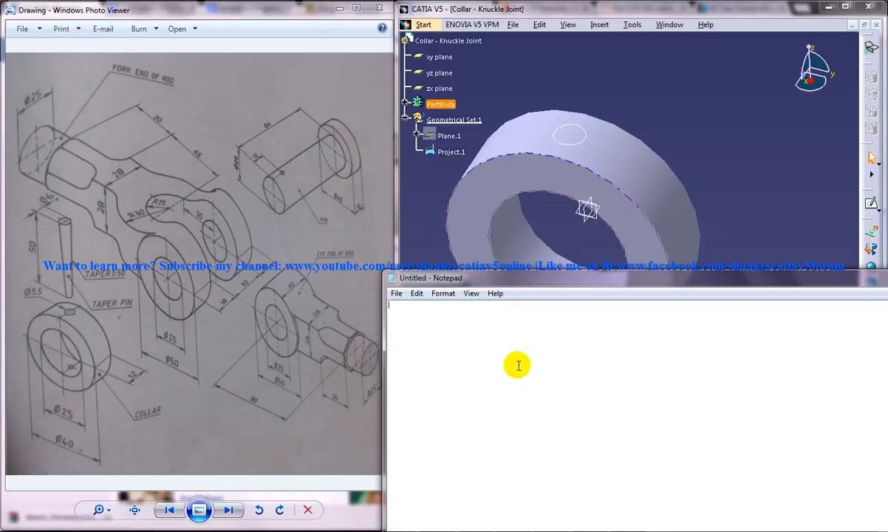
{"action": "type", "text": "for s"}
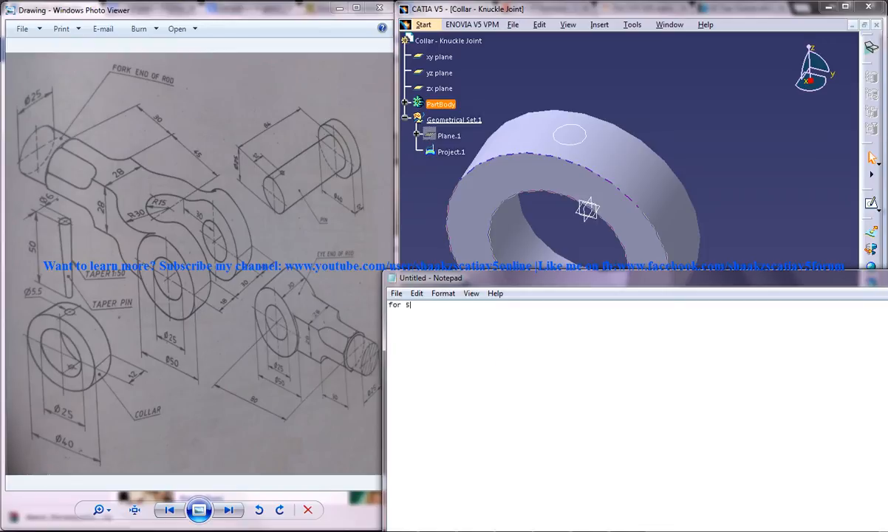
{"action": "type", "text": "0 units"}
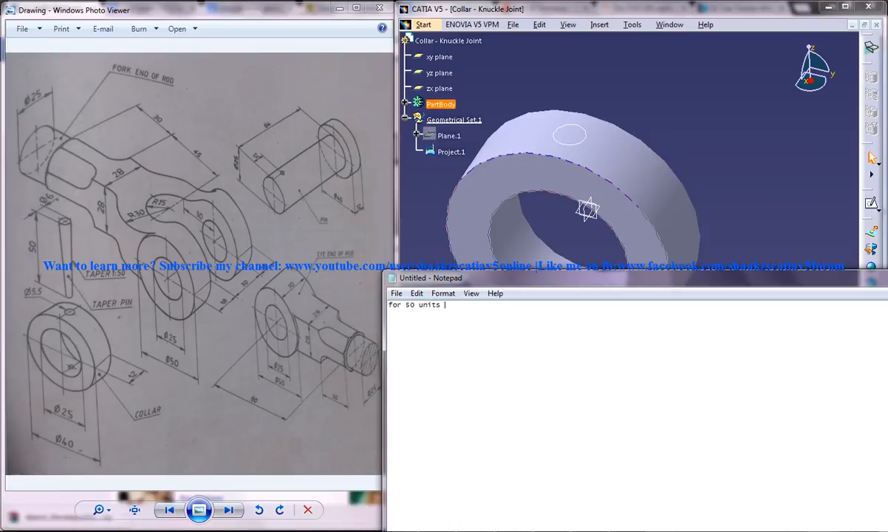
{"action": "type", "text": "its 1"}
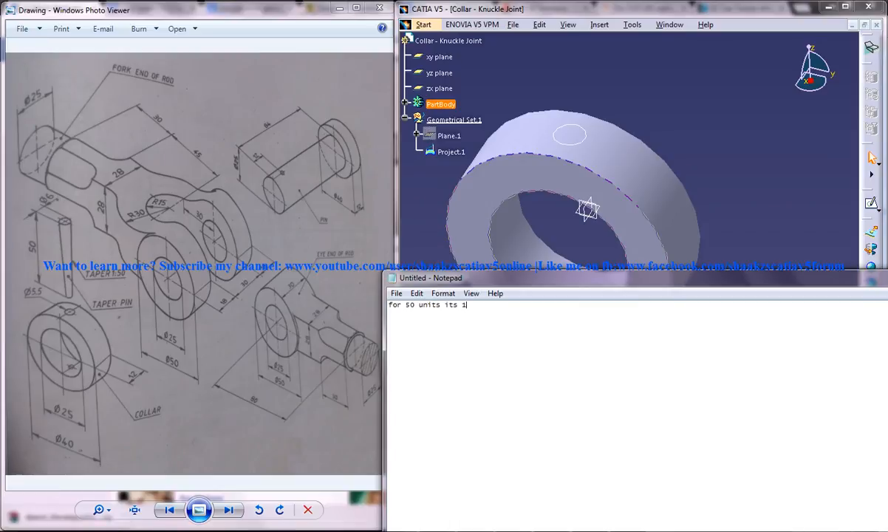
{"action": "type", "text": "for"}
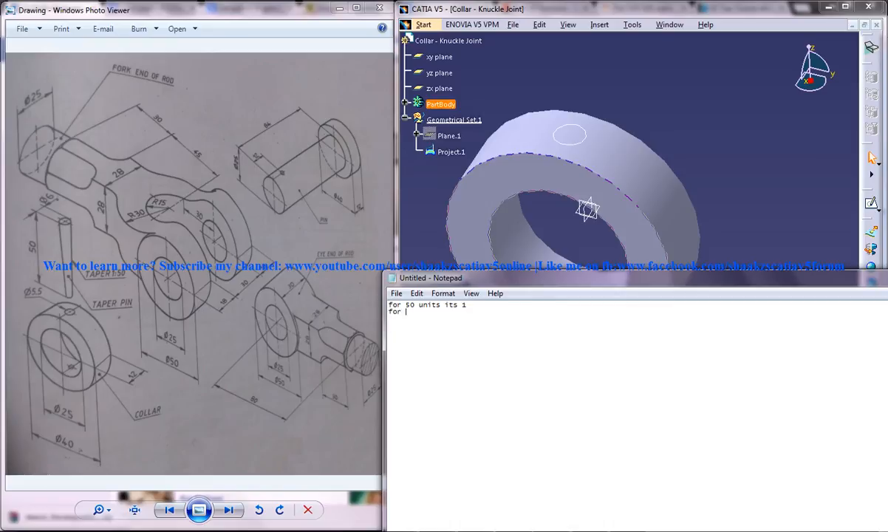
{"action": "type", "text": "1 units"}
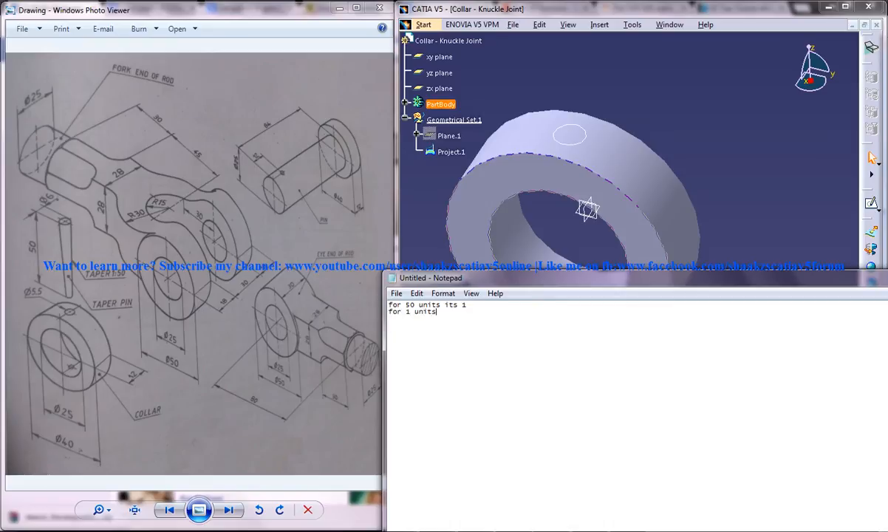
{"action": "key", "text": "BackSpace"}
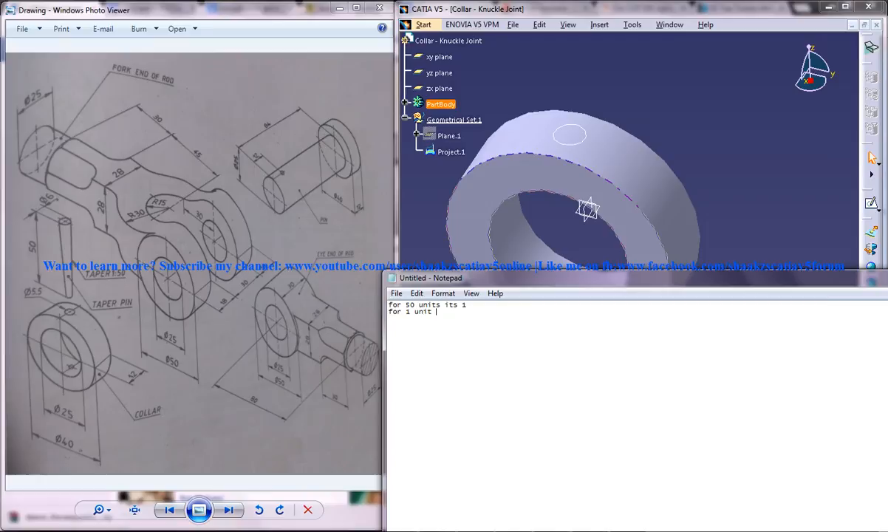
{"action": "type", "text": "its"}
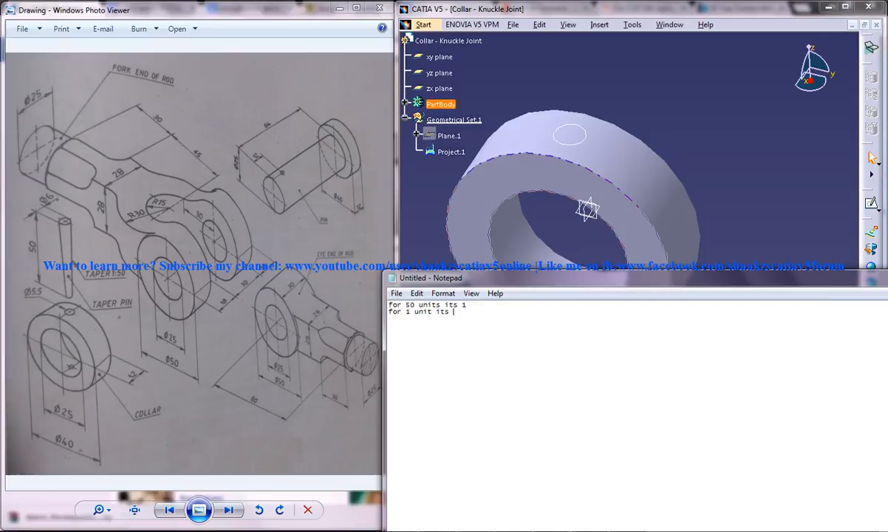
{"action": "type", "text": "1/50"}
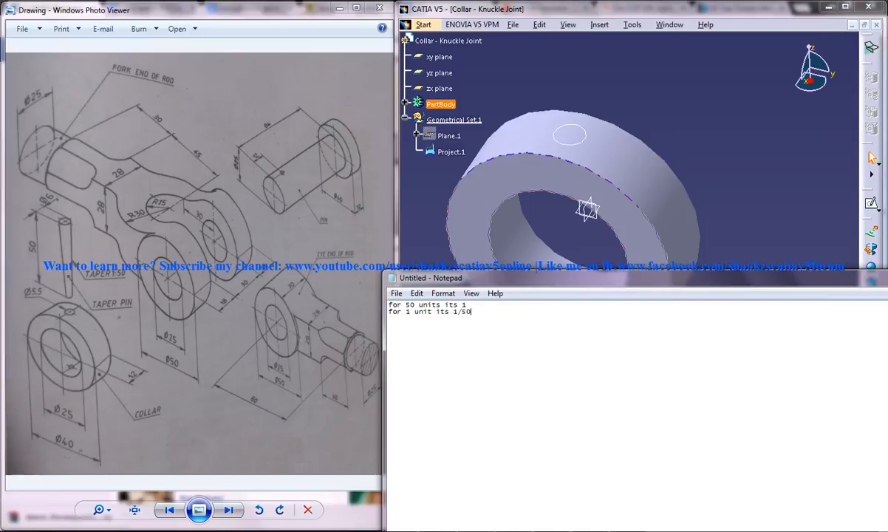
Write that 40 units gives 40/50, which is 0.8 units
{"action": "type", "text": "for"}
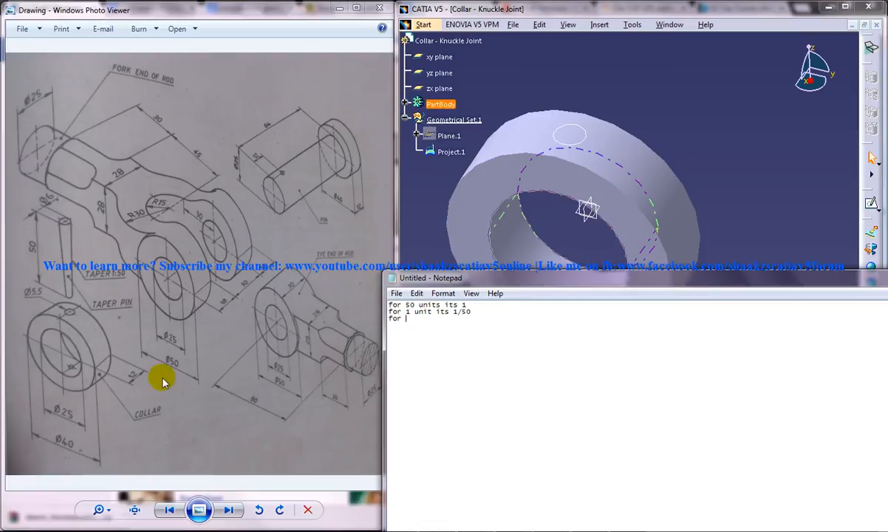
{"action": "type", "text": "40"}
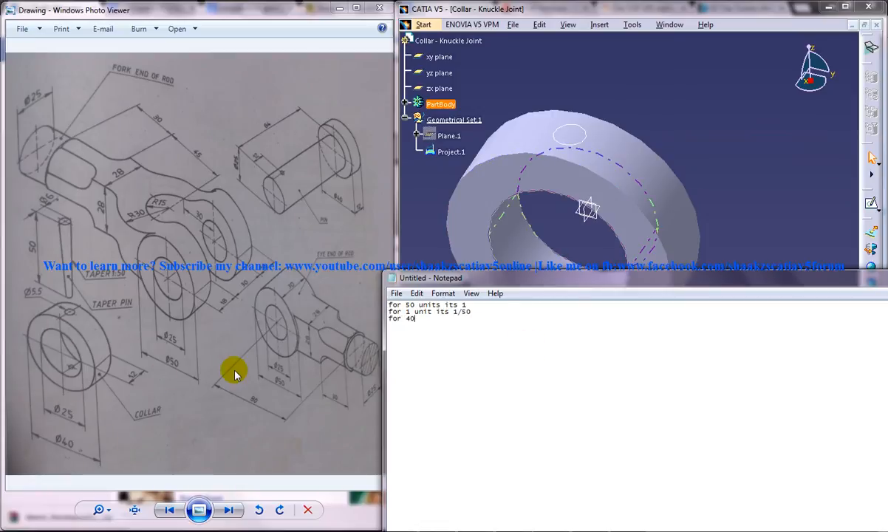
{"action": "type", "text": "units"}
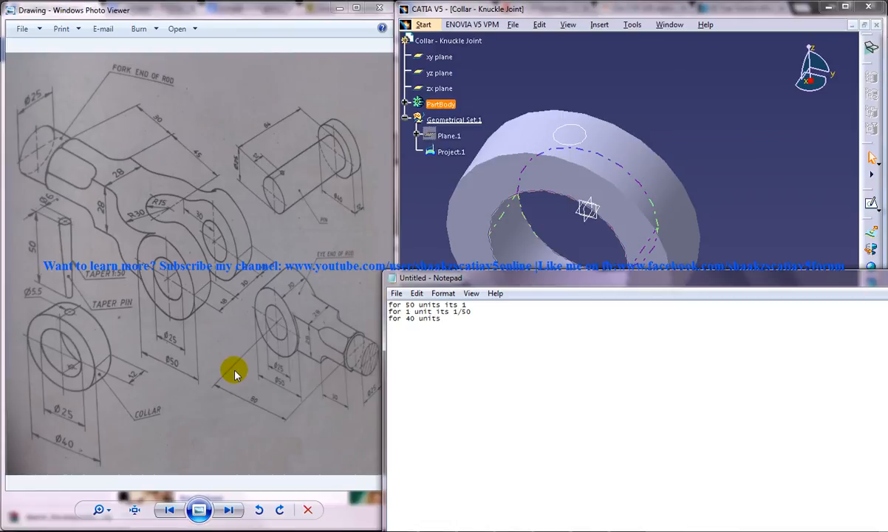
{"action": "type", "text": "its"}
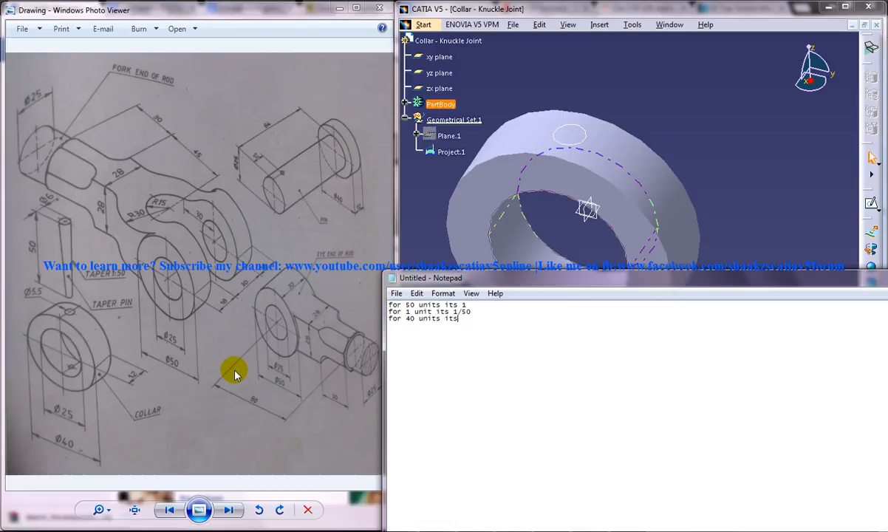
{"action": "type", "text": "40/"}
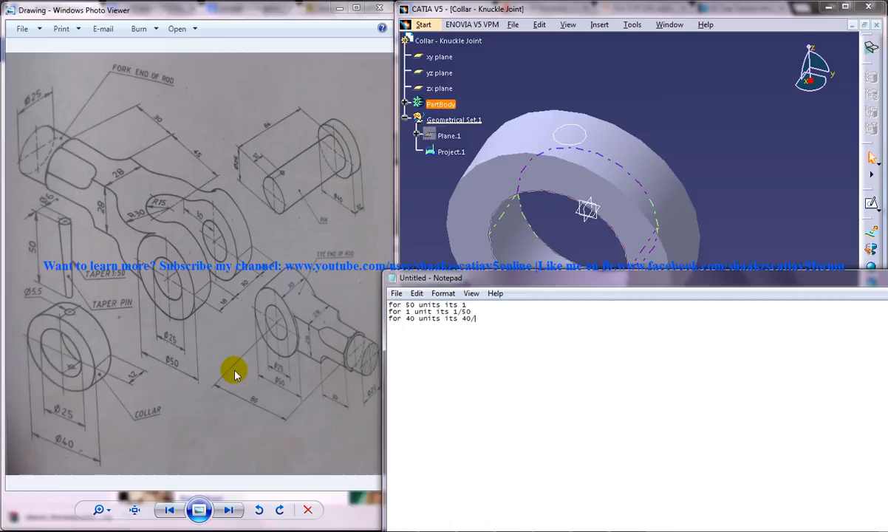
{"action": "type", "text": "50"}
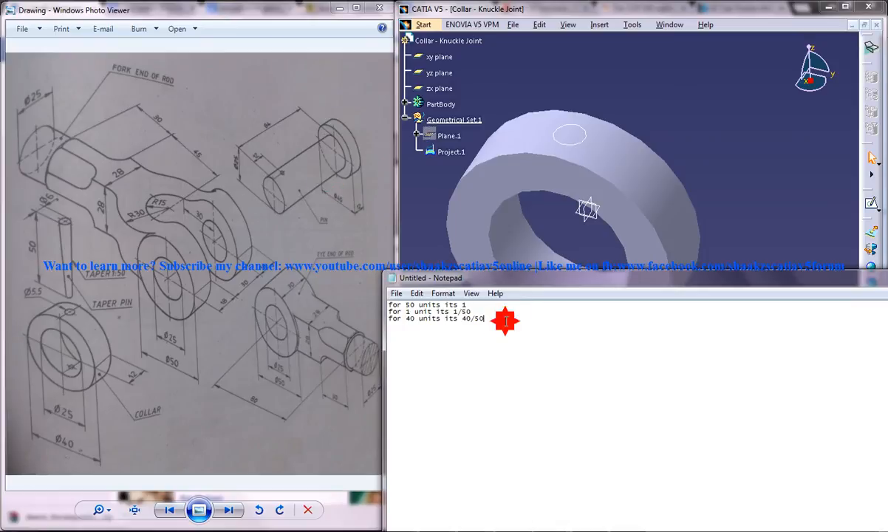
{"action": "type", "text": "0"}
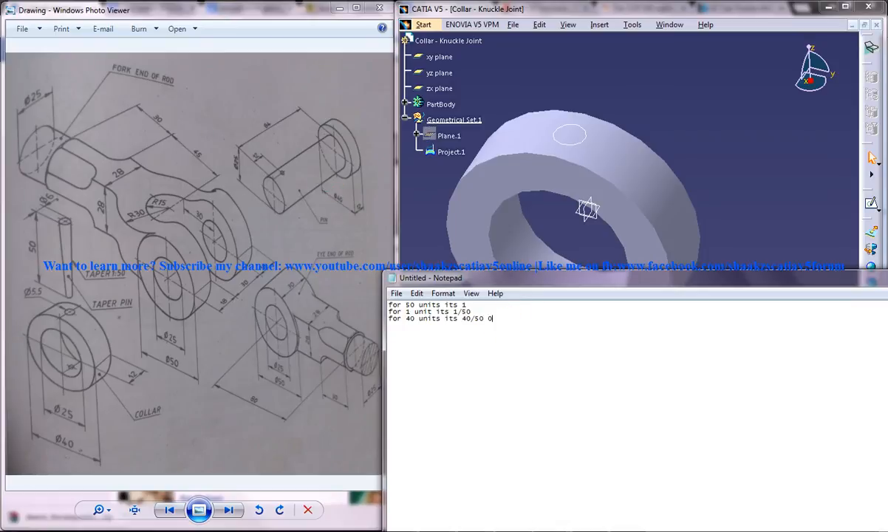
{"action": "type", "text": ".8"}
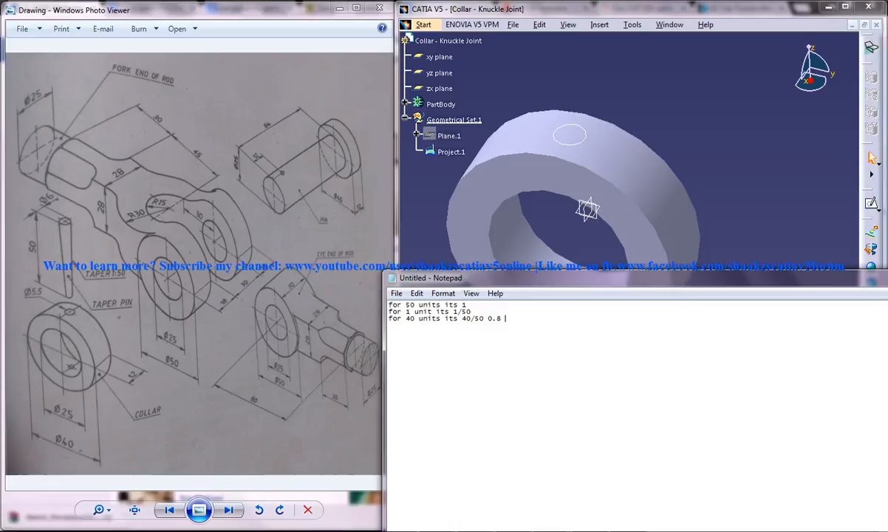
{"action": "type", "text": "units"}
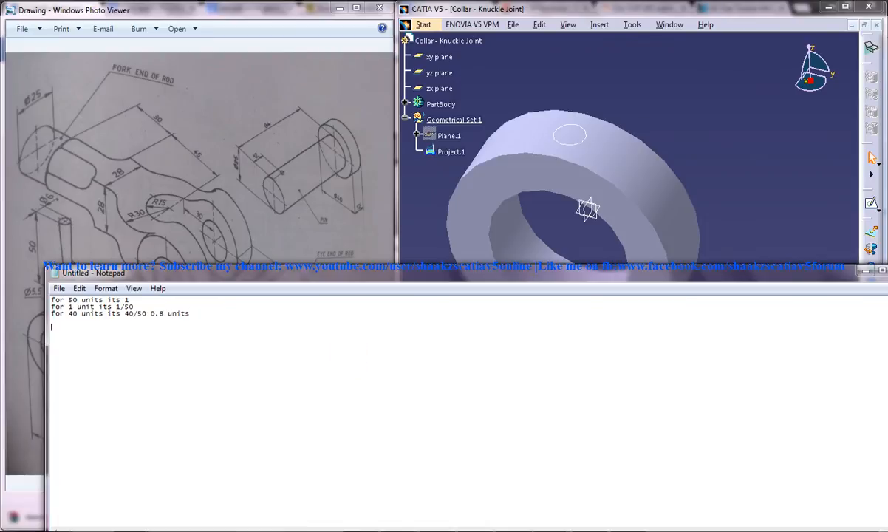
Write the lower hole diameter expression 'dia 5.5+0.8 ='
{"action": "type", "text": "dia below the ring is"}
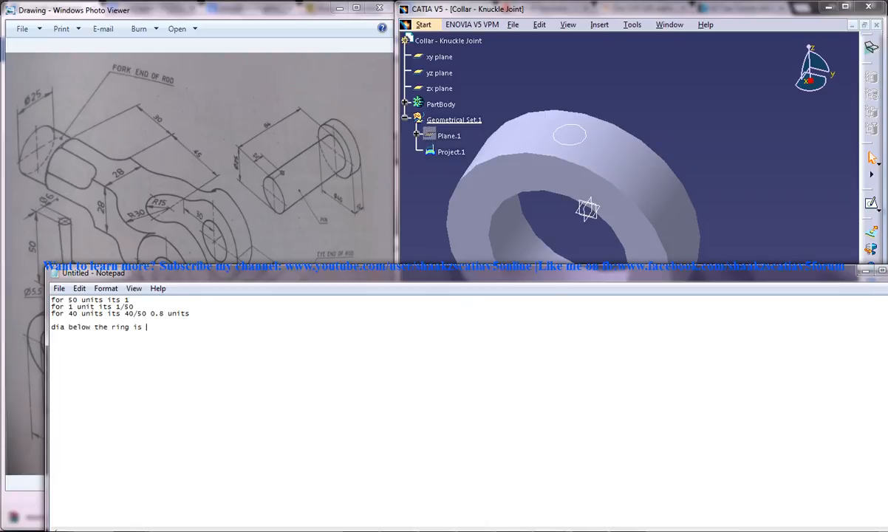
{"action": "type", "text": "5.5"}
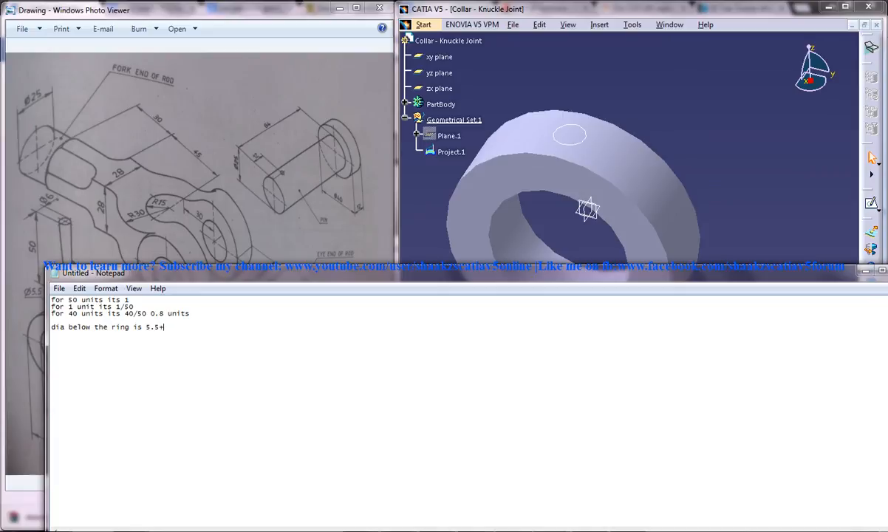
{"action": "type", "text": "+0.8"}
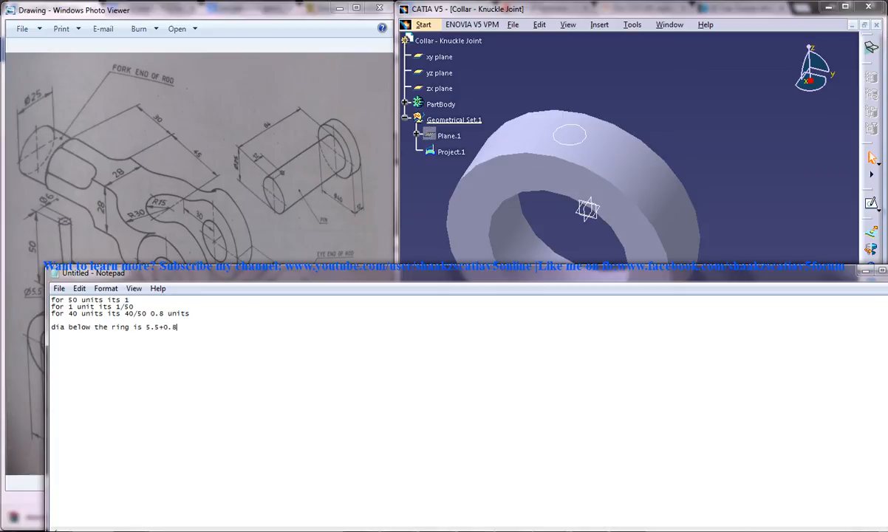
{"action": "type", "text": "="}
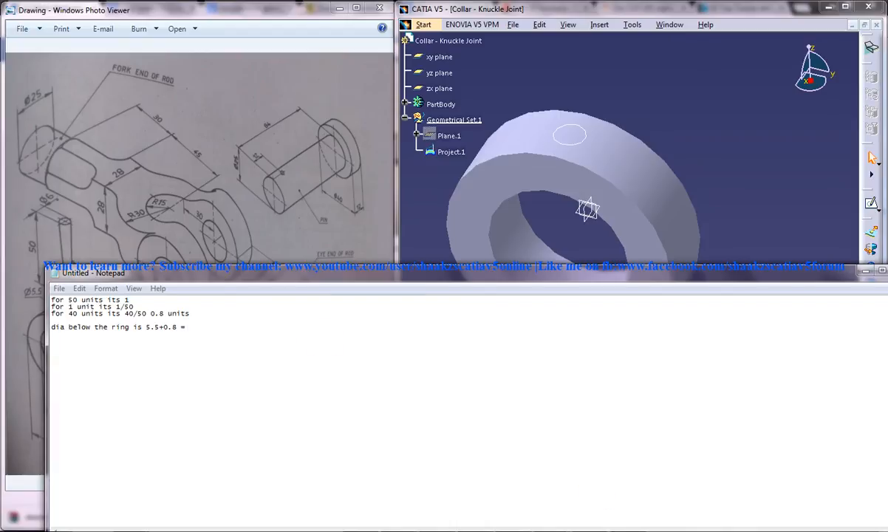
Enter 5.5 + 0.8 in Windows Calculator
{"action": "left_click", "coordinate": [290, 316]}
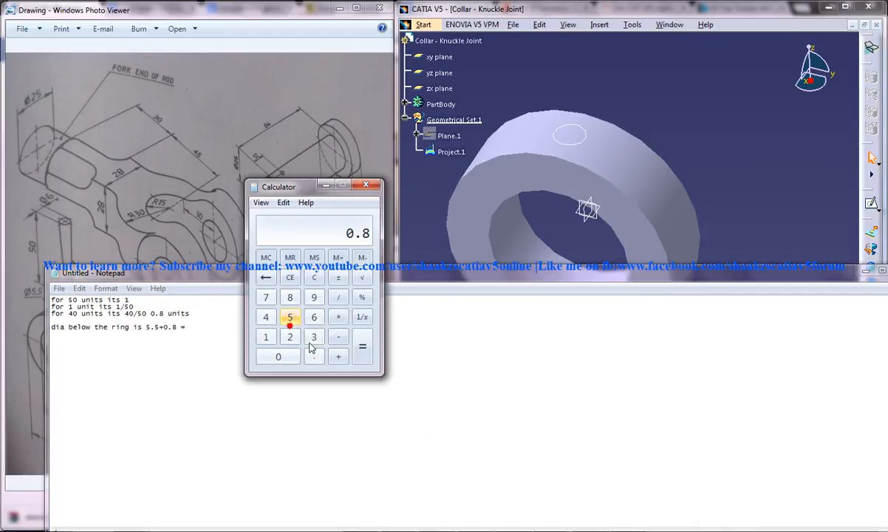
{"action": "left_click", "coordinate": [313, 277]}
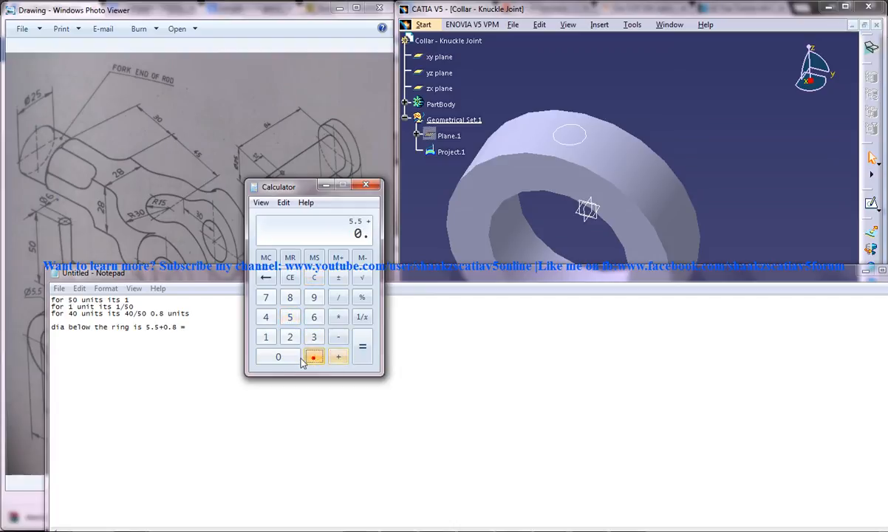
{"action": "left_click", "coordinate": [362, 346]}
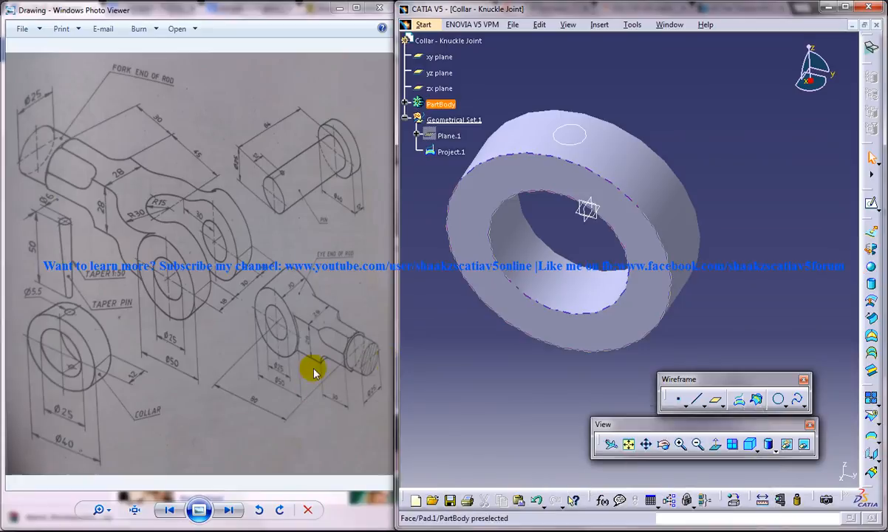
Create Plane.2 offset 23 mm from the xy plane, with the direction reversed
{"action": "left_click", "coordinate": [480, 310]}
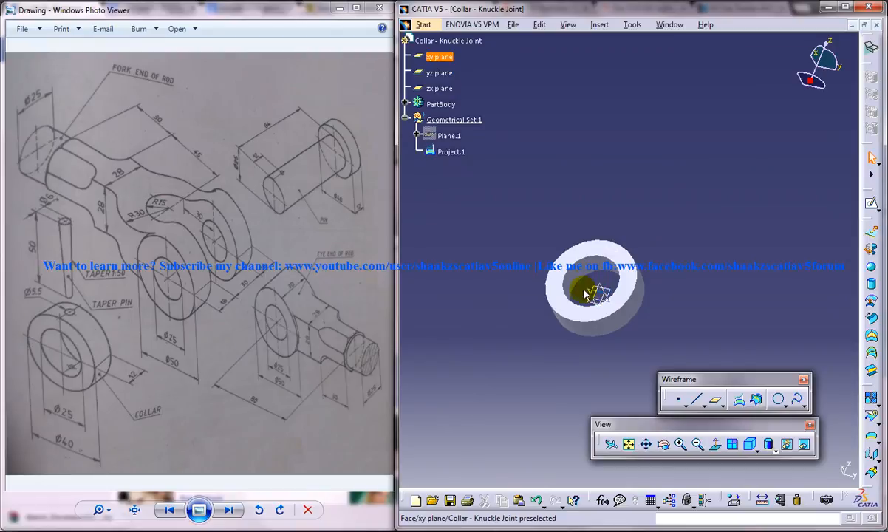
{"action": "left_click", "coordinate": [594, 293]}
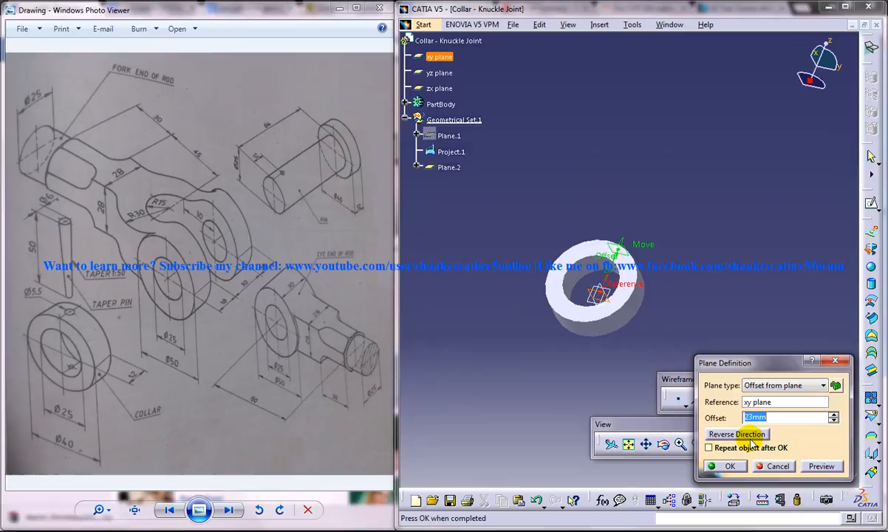
{"action": "left_click", "coordinate": [730, 465]}
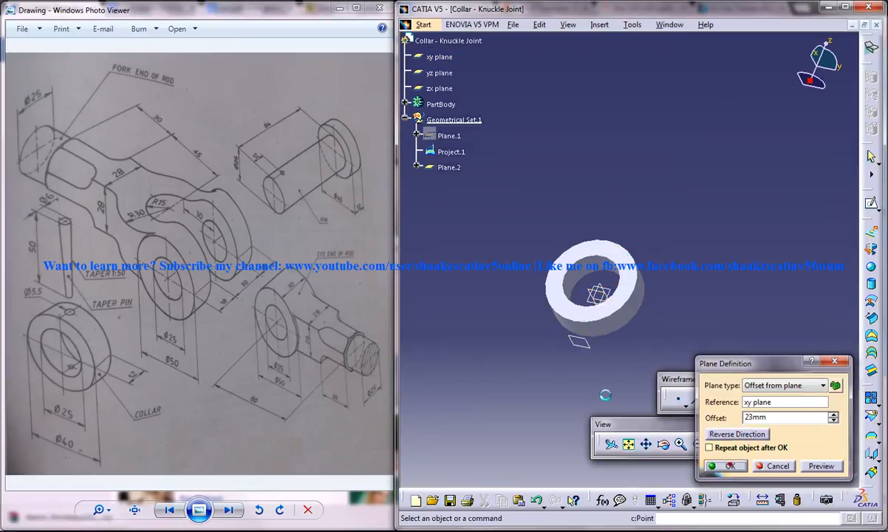
{"action": "left_click", "coordinate": [731, 466]}
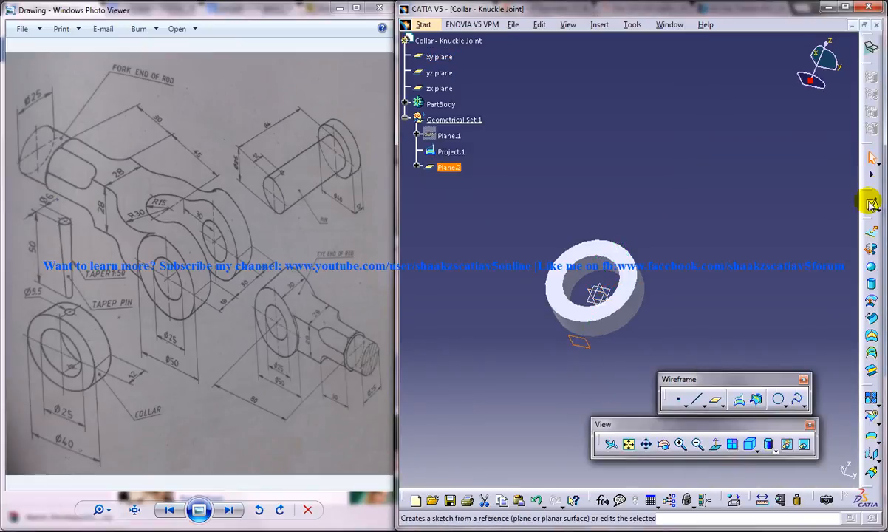
Sketch a circle on Plane.2 constrained to a 6.3 mm diameter
{"action": "left_click", "coordinate": [871, 204]}
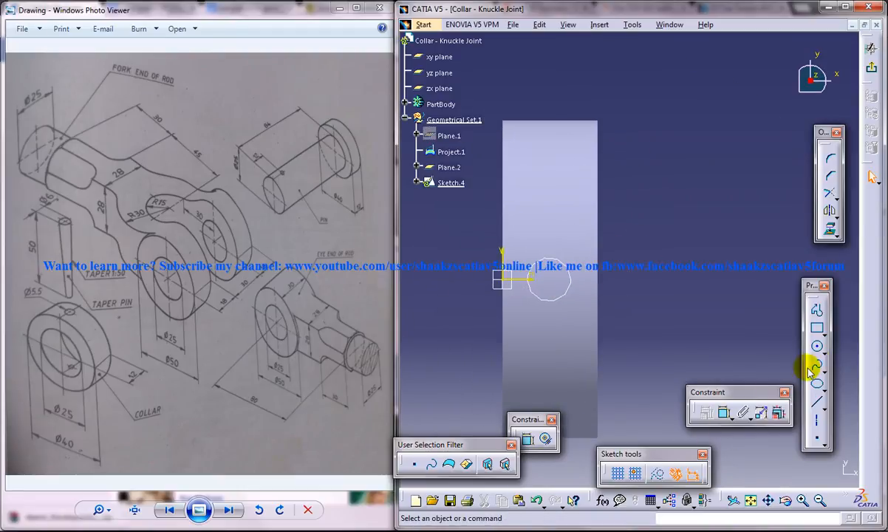
{"action": "left_click", "coordinate": [817, 347]}
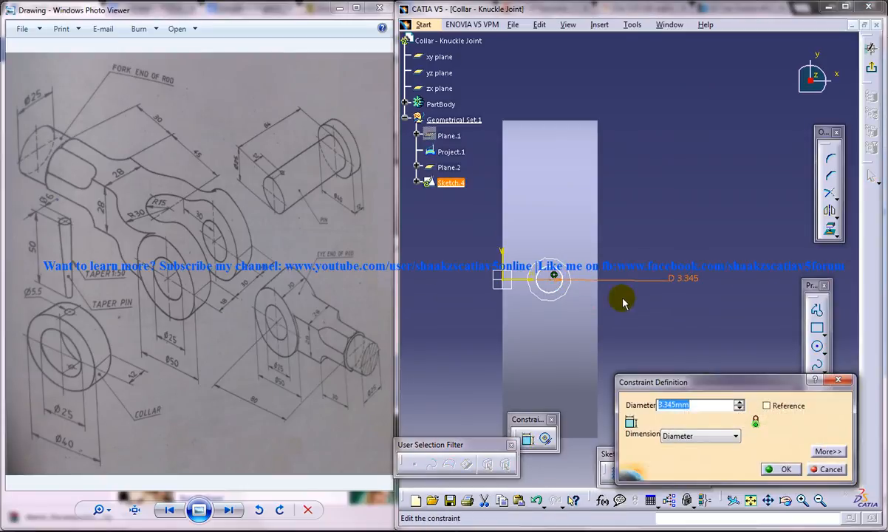
{"action": "mouse_move", "coordinate": [435, 312]}
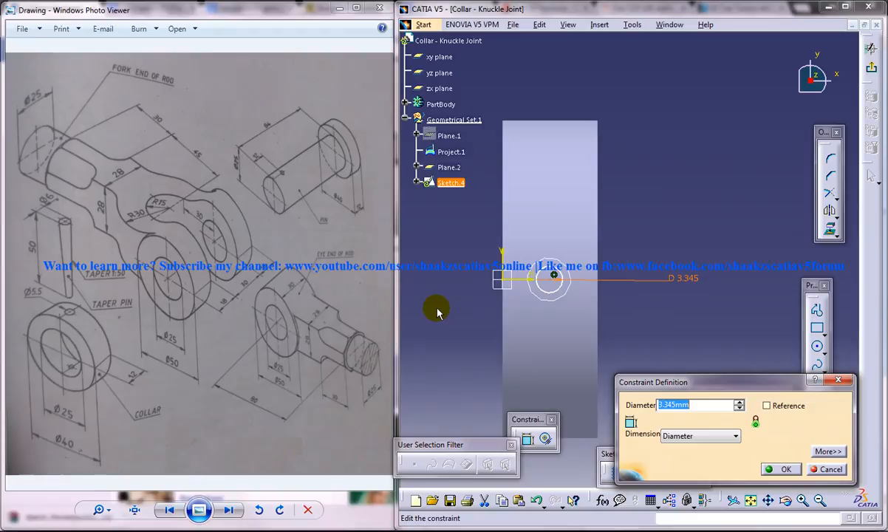
{"action": "left_click", "coordinate": [781, 469]}
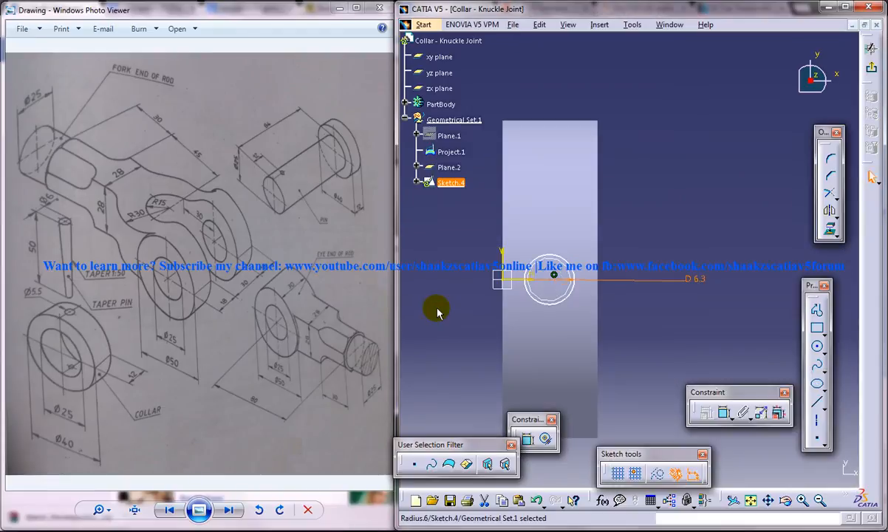
{"action": "mouse_move", "coordinate": [728, 201]}
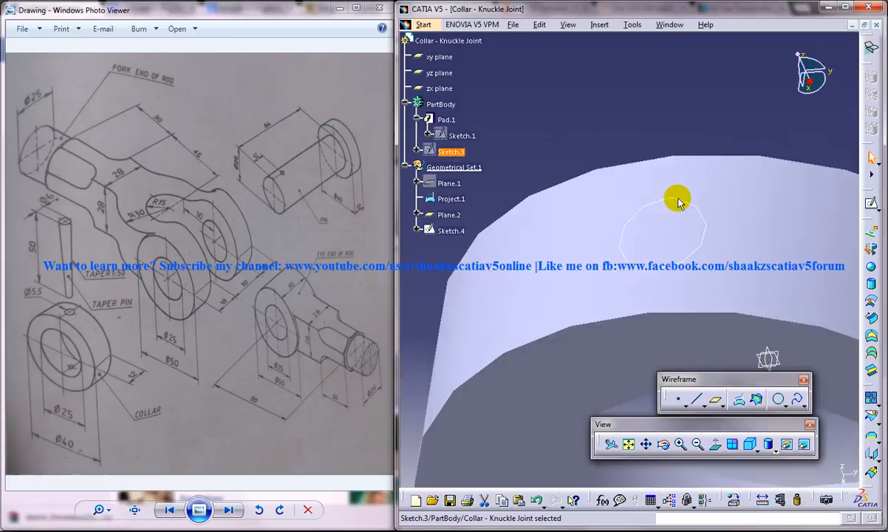
{"action": "left_click_drag", "start_coordinate": [676, 203], "coordinate": [670, 177]}
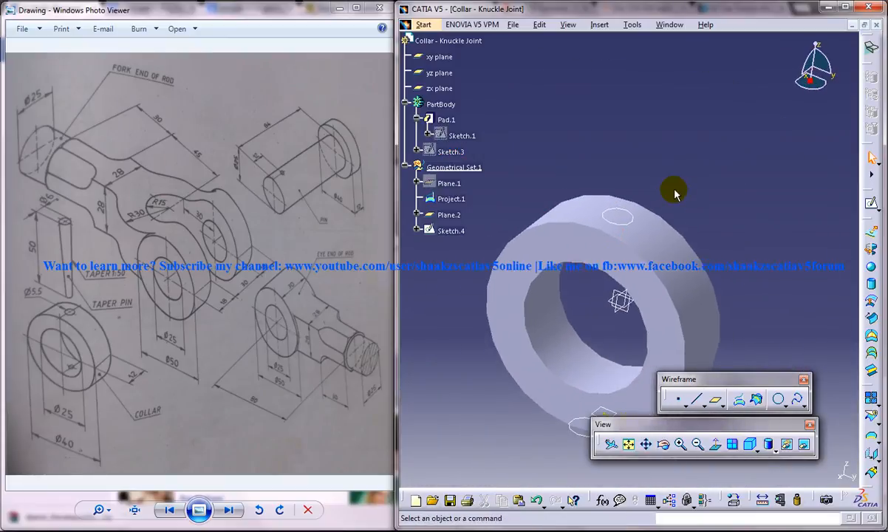
{"action": "mouse_move", "coordinate": [639, 199]}
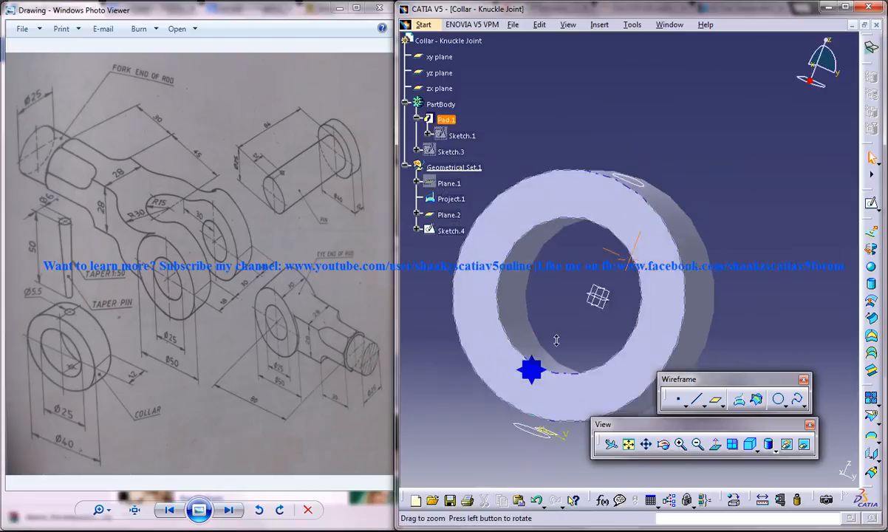
{"action": "left_click_drag", "start_coordinate": [598, 296], "coordinate": [558, 347]}
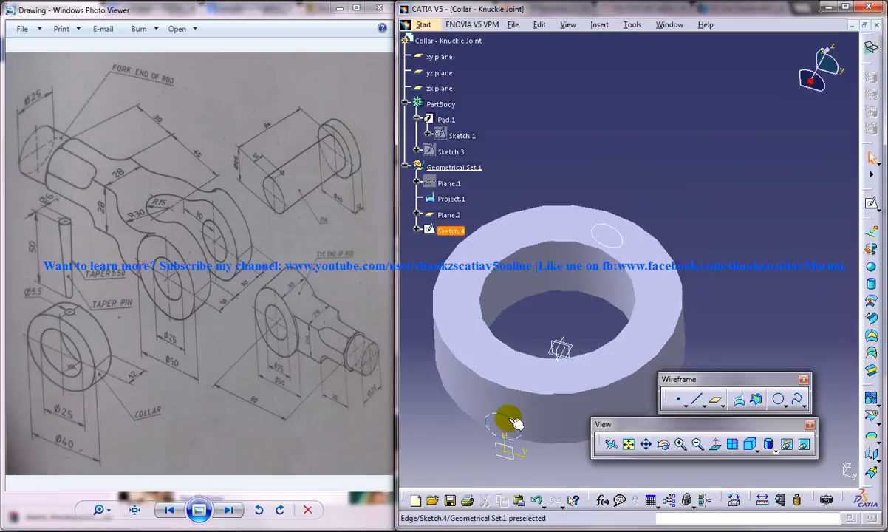
Edit Sketch.4 and change its circle diameter dimension from 6.3 to 4
{"action": "double_click", "coordinate": [451, 229]}
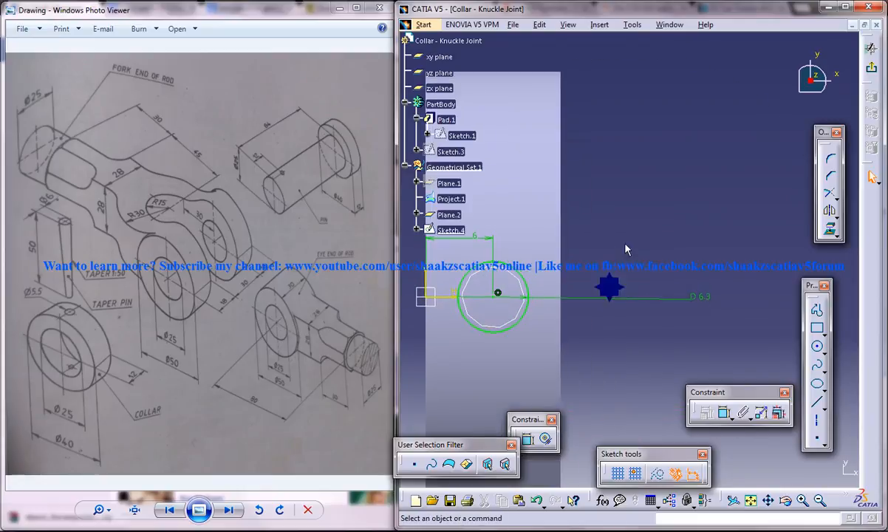
{"action": "double_click", "coordinate": [610, 288]}
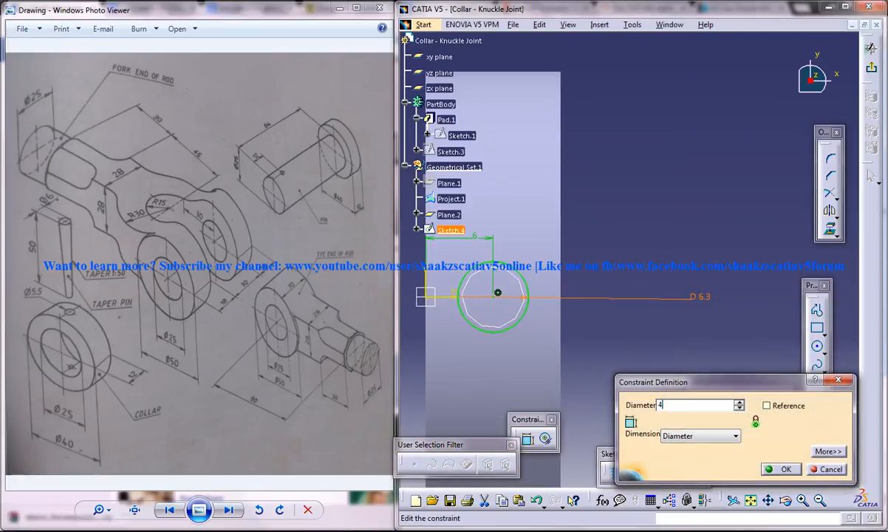
{"action": "left_click", "coordinate": [780, 469]}
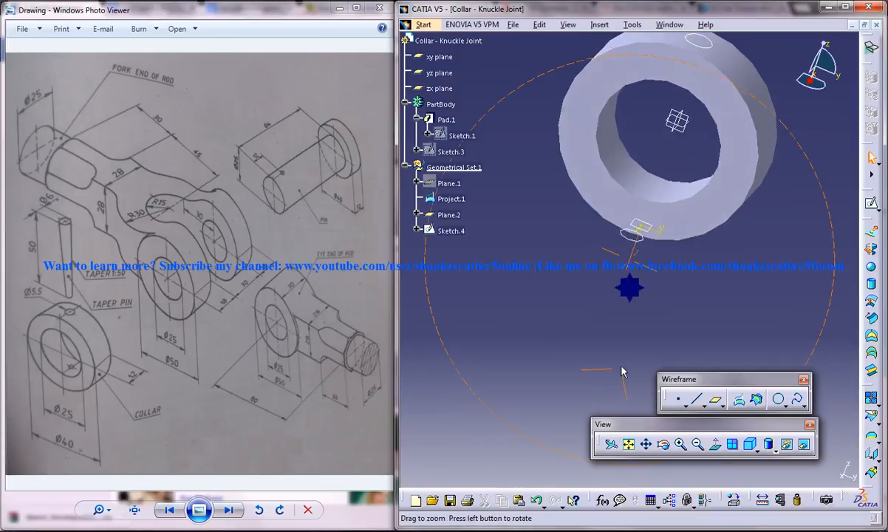
Project Sketch.4 onto Pad.1 along Plane.2's direction, creating Project.2
{"action": "left_click", "coordinate": [757, 399]}
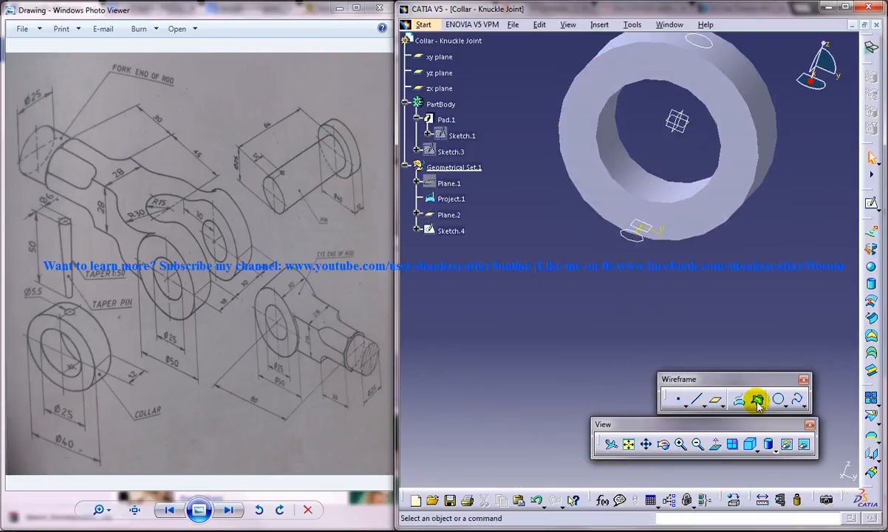
{"action": "left_click", "coordinate": [755, 399]}
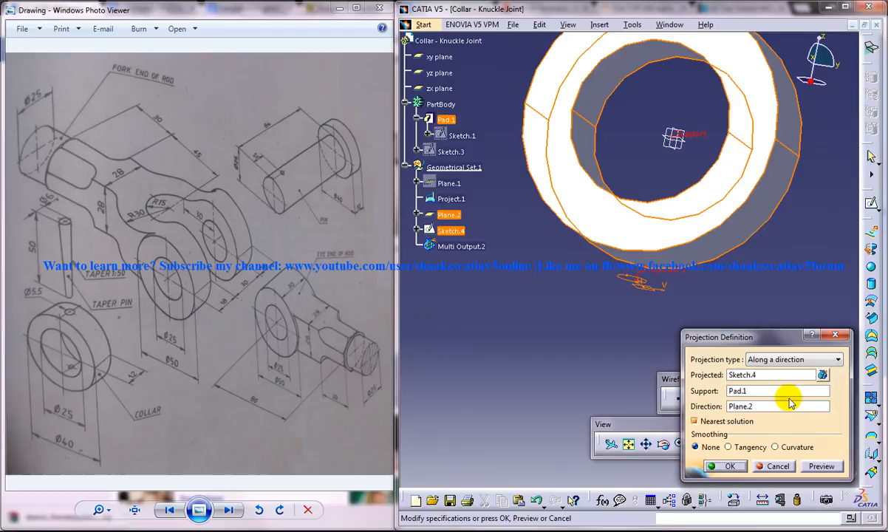
{"action": "left_click", "coordinate": [729, 465]}
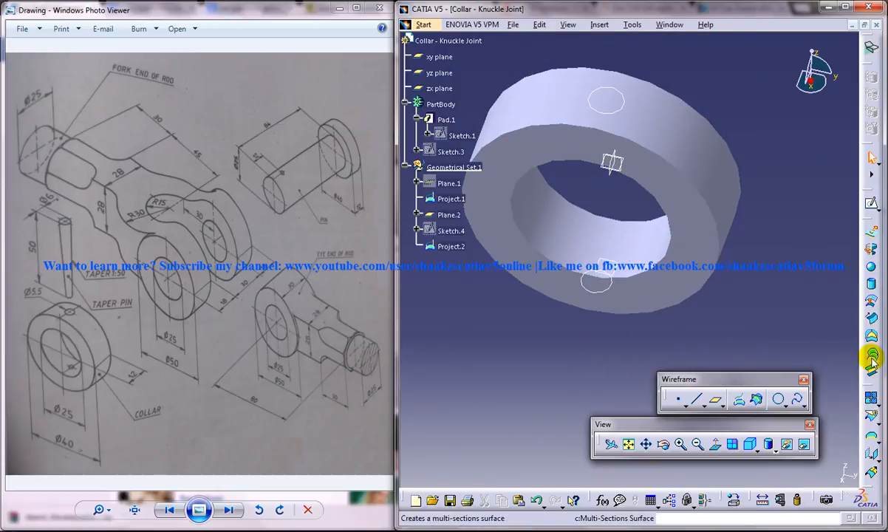
{"action": "mouse_move", "coordinate": [872, 357]}
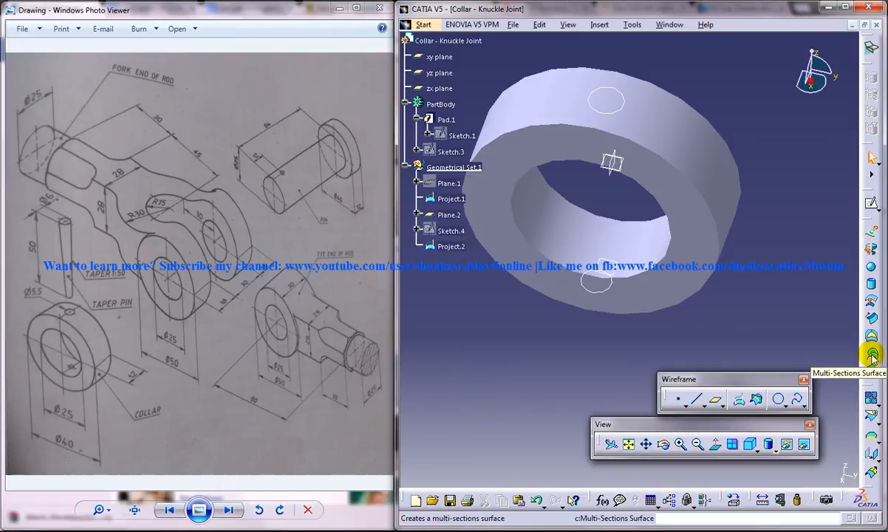
Loft Multi-sections Surface.1 between Project.1 and Project.2 through the collar
{"action": "left_click", "coordinate": [871, 356]}
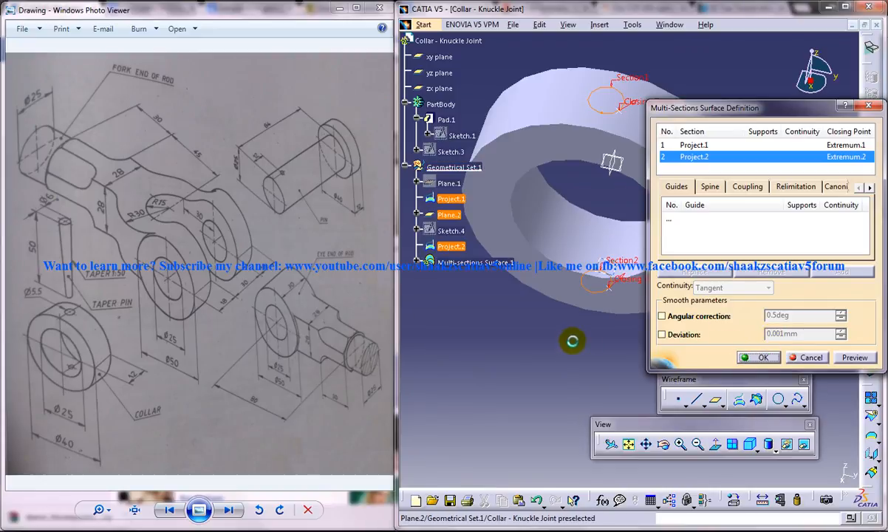
{"action": "left_click", "coordinate": [753, 357]}
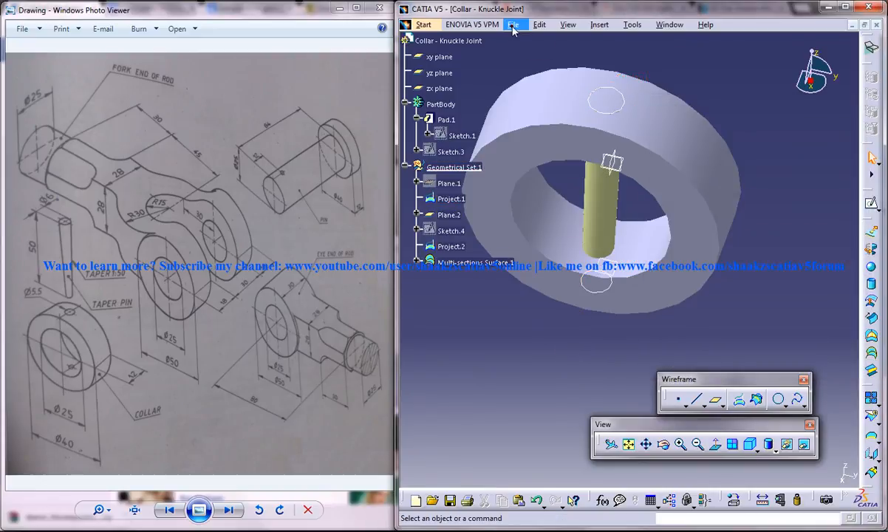
{"action": "left_click", "coordinate": [423, 24]}
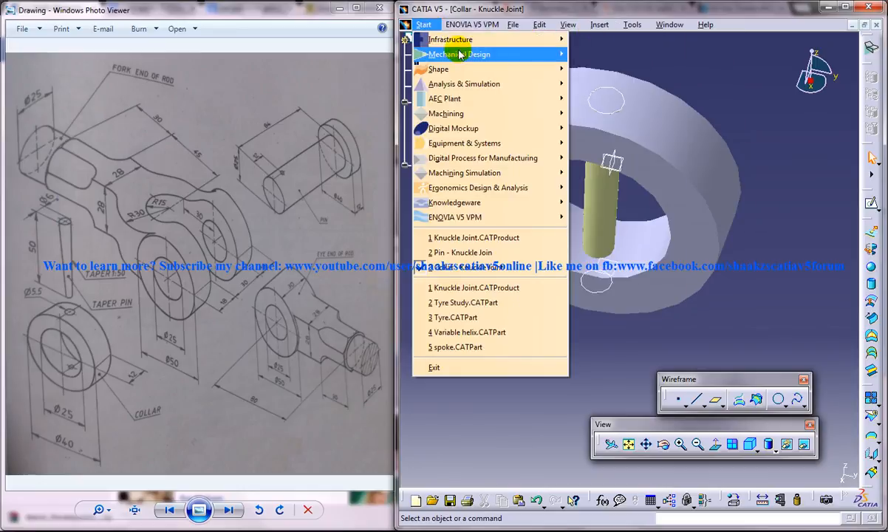
In Part Design, start a Split with Multi-sections Surface.1 as the splitting element
{"action": "left_click", "coordinate": [599, 25]}
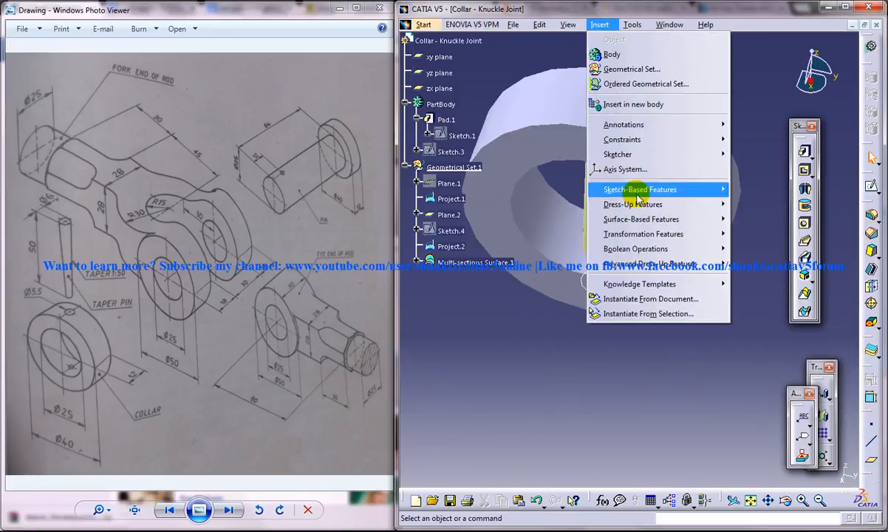
{"action": "mouse_move", "coordinate": [641, 218]}
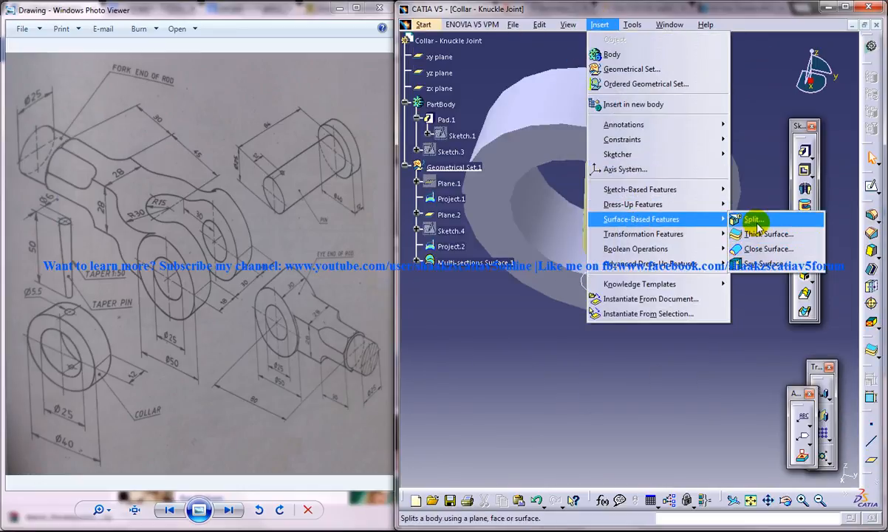
{"action": "left_click", "coordinate": [753, 219]}
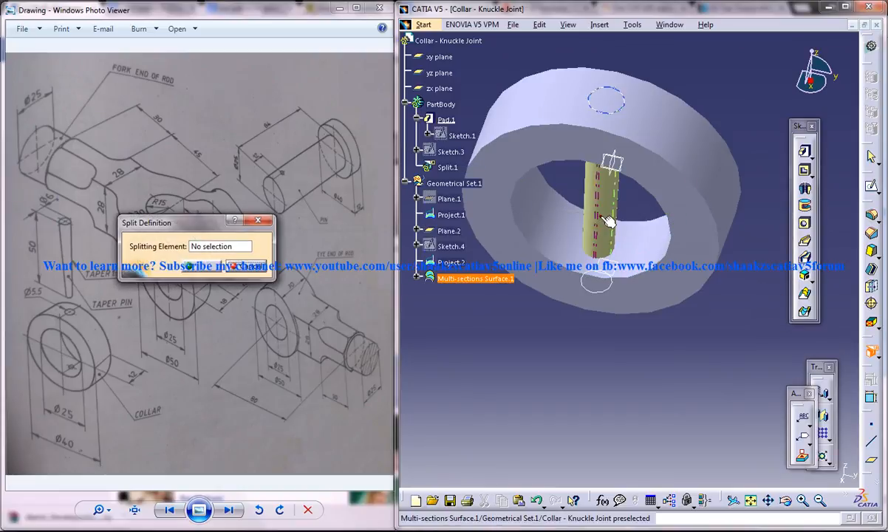
{"action": "left_click", "coordinate": [602, 196]}
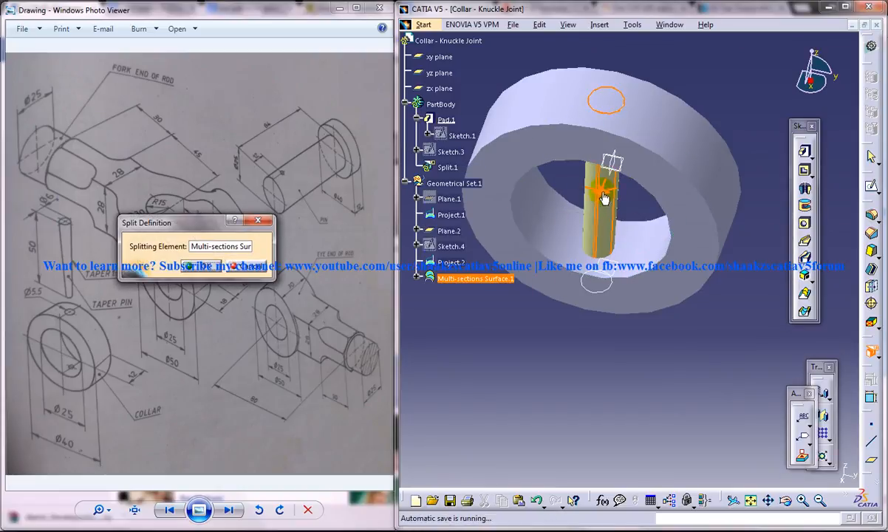